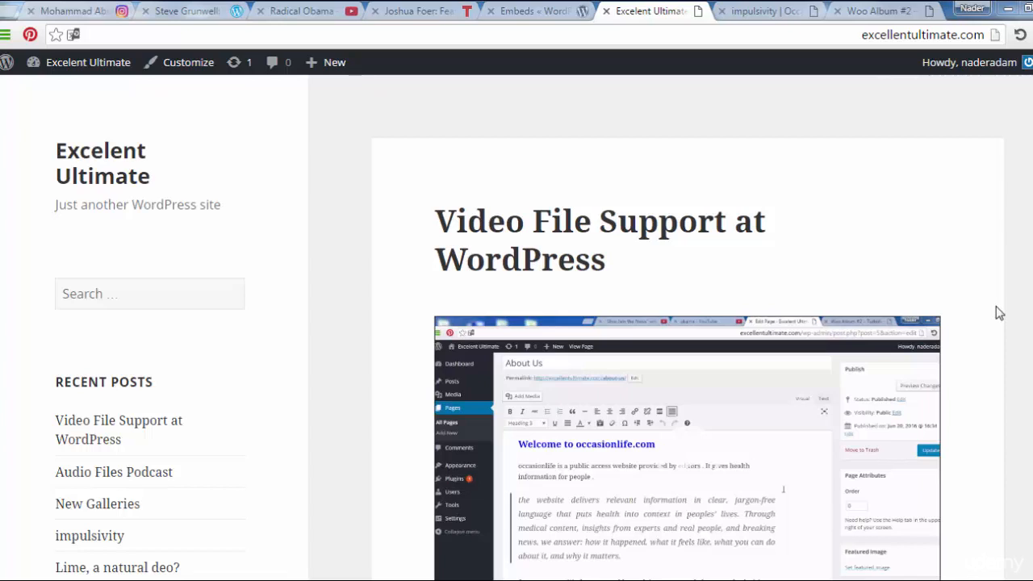
# View the WordPress Codex Embeds page listing supported services like YouTube, Vimeo and SoundCloud
pyautogui.click(536, 11)
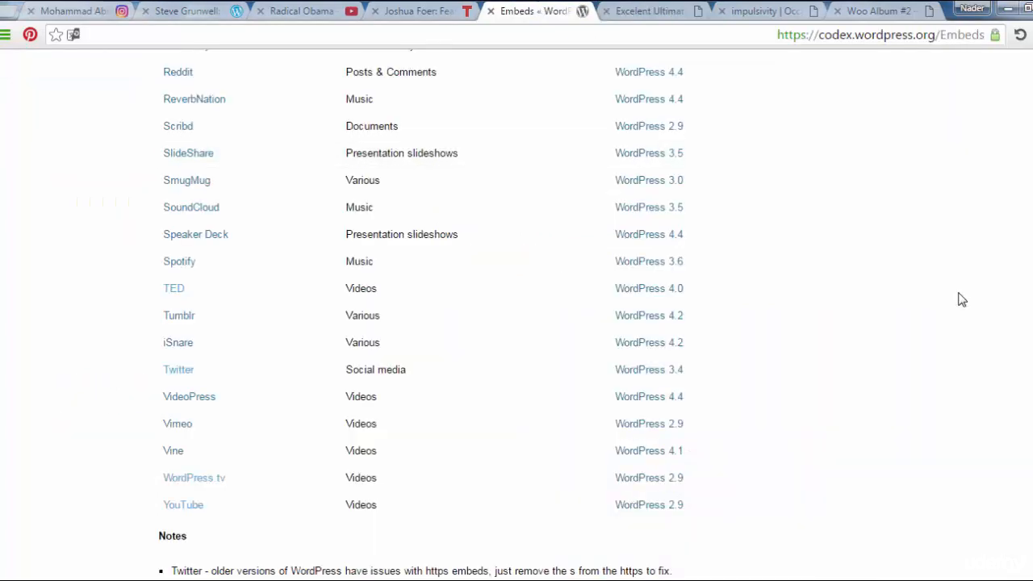
pyautogui.scroll(3)
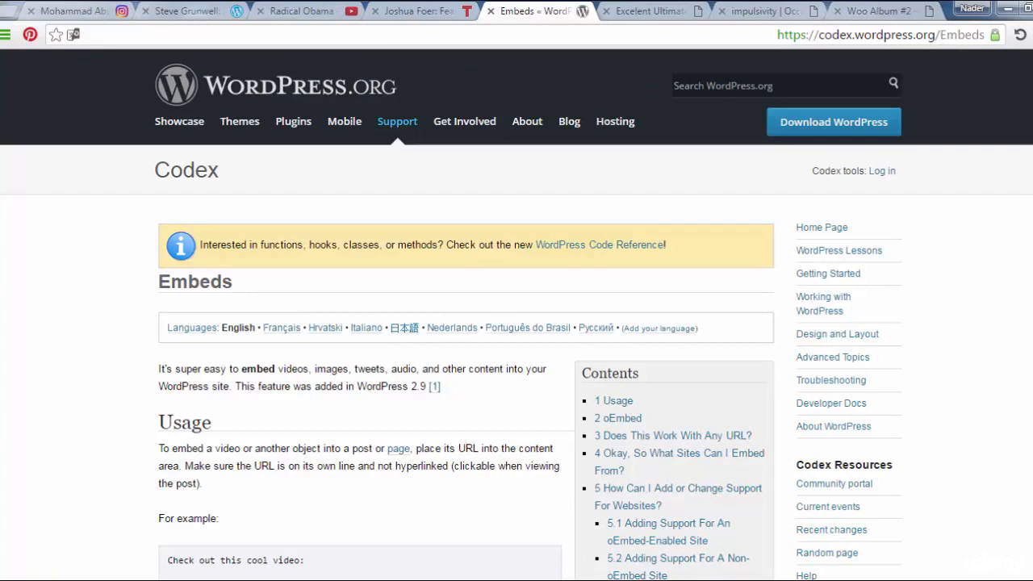
pyautogui.scroll(-3)
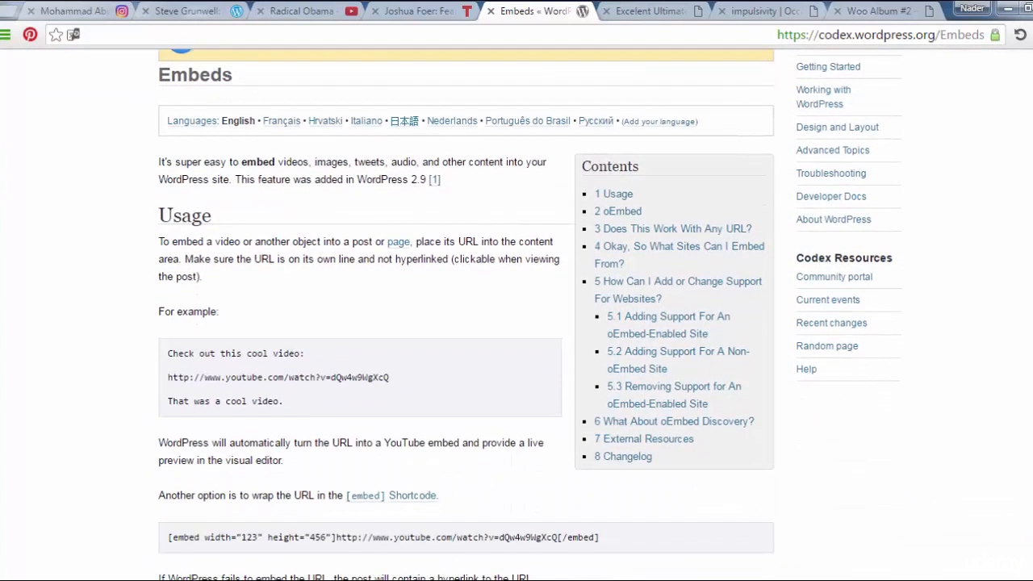
pyautogui.scroll(-3)
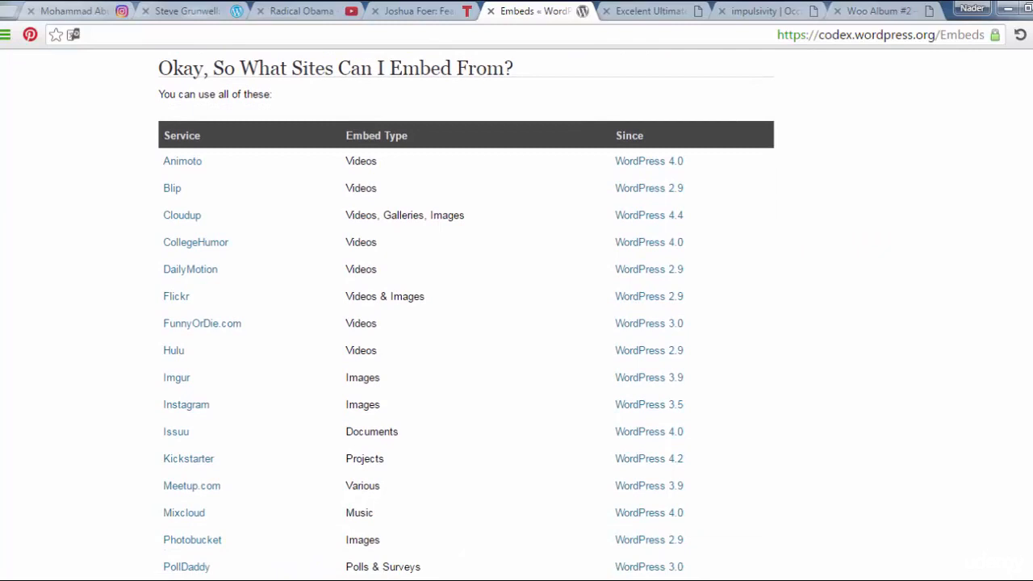
pyautogui.scroll(-3)
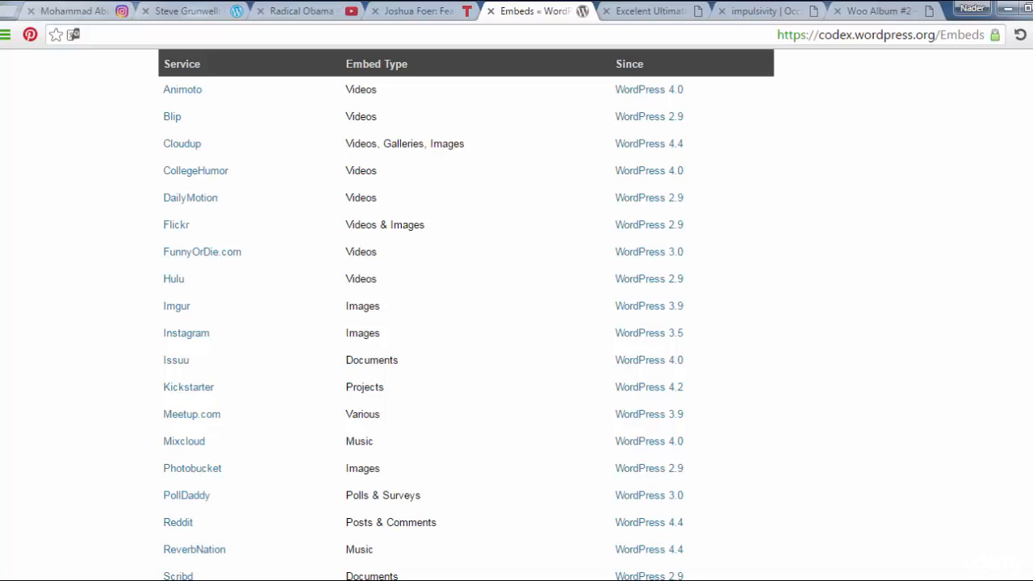
pyautogui.moveTo(373, 117)
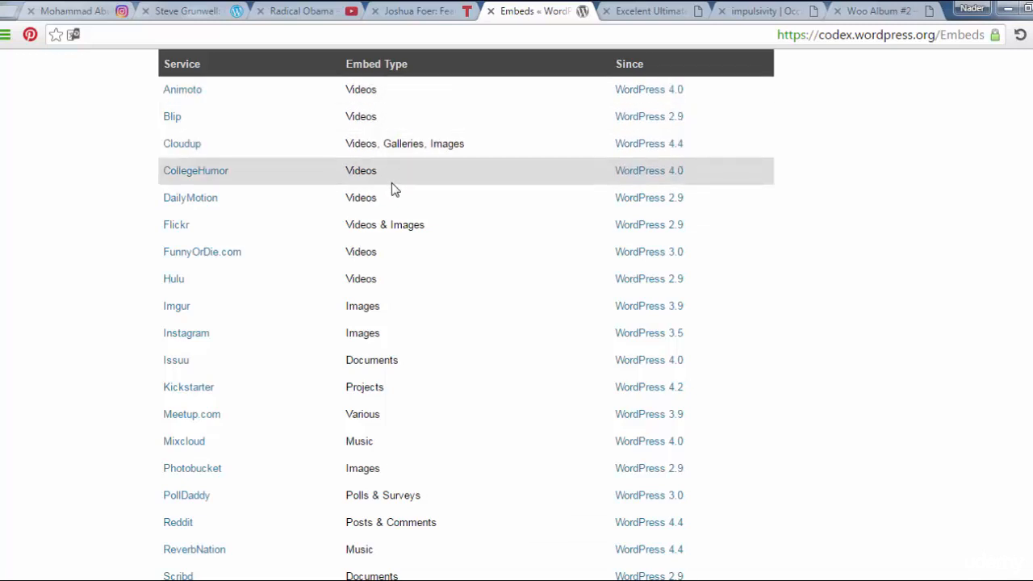
pyautogui.moveTo(407, 220)
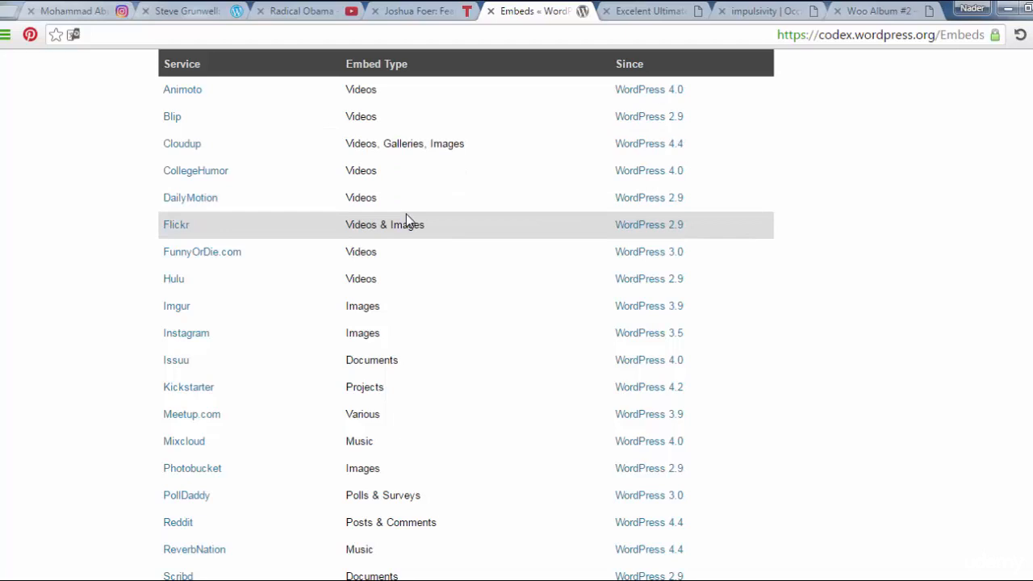
pyautogui.moveTo(410, 283)
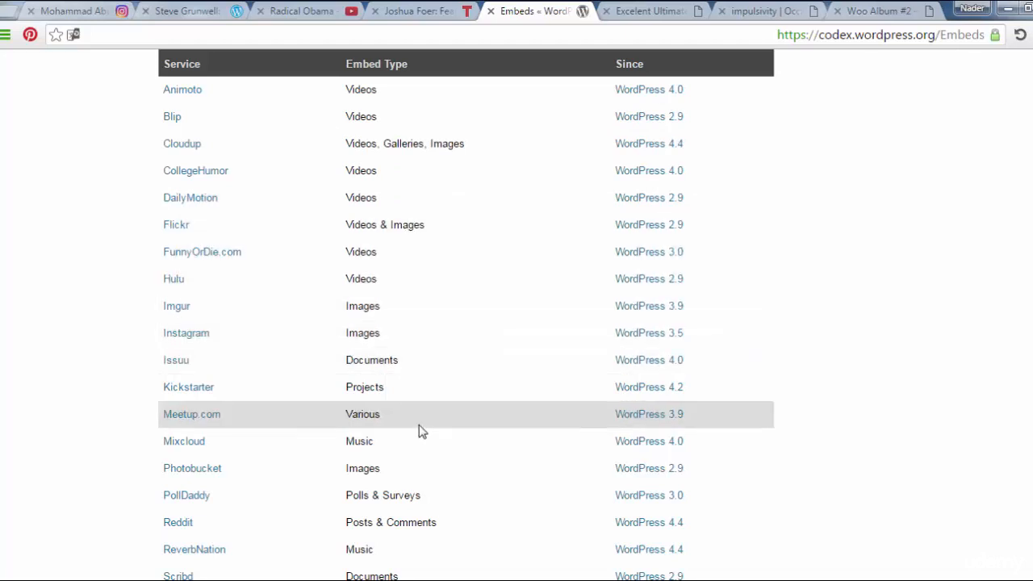
pyautogui.moveTo(495, 384)
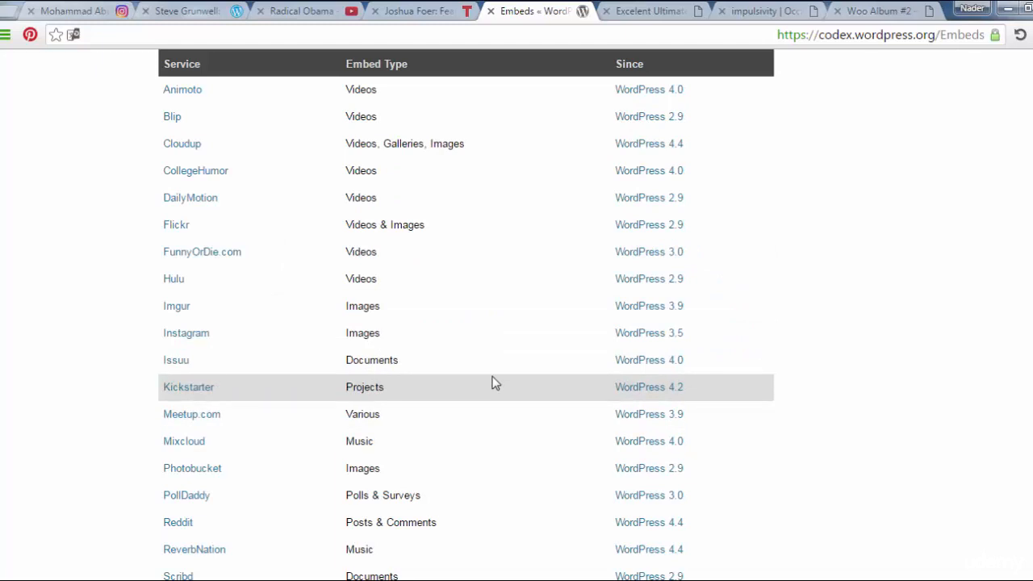
pyautogui.moveTo(473, 455)
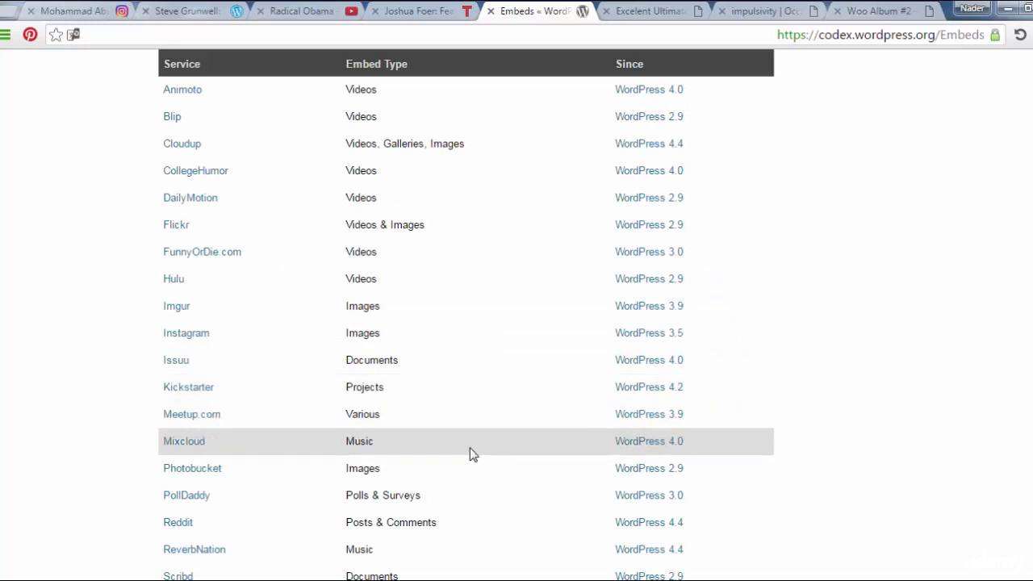
pyautogui.scroll(-3)
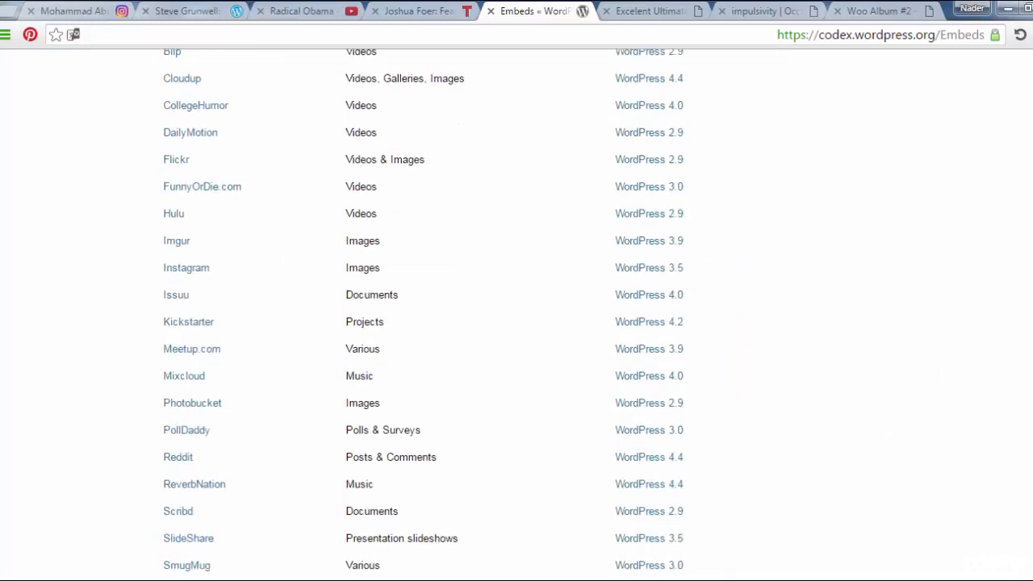
pyautogui.scroll(-3)
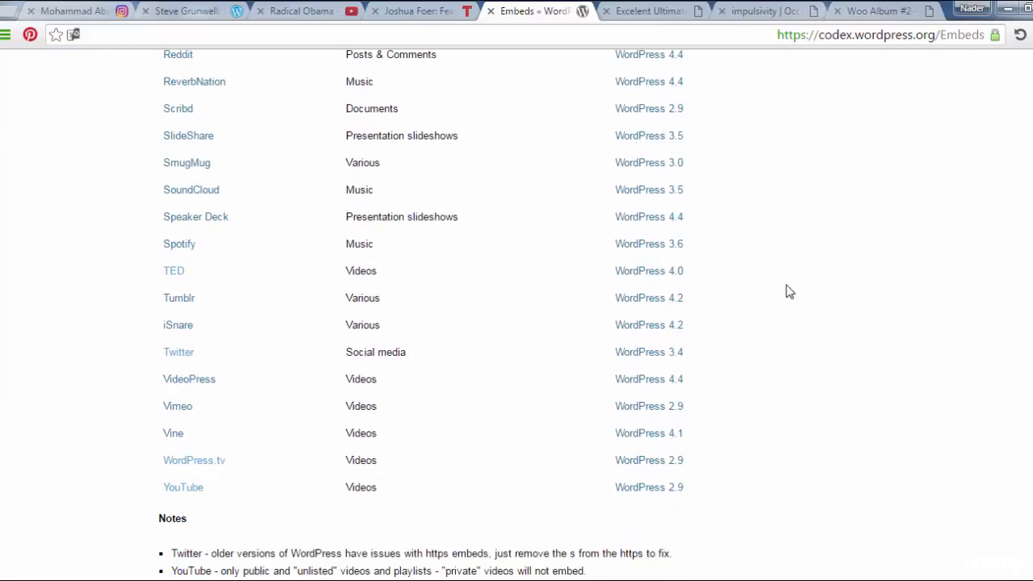
pyautogui.moveTo(412, 378)
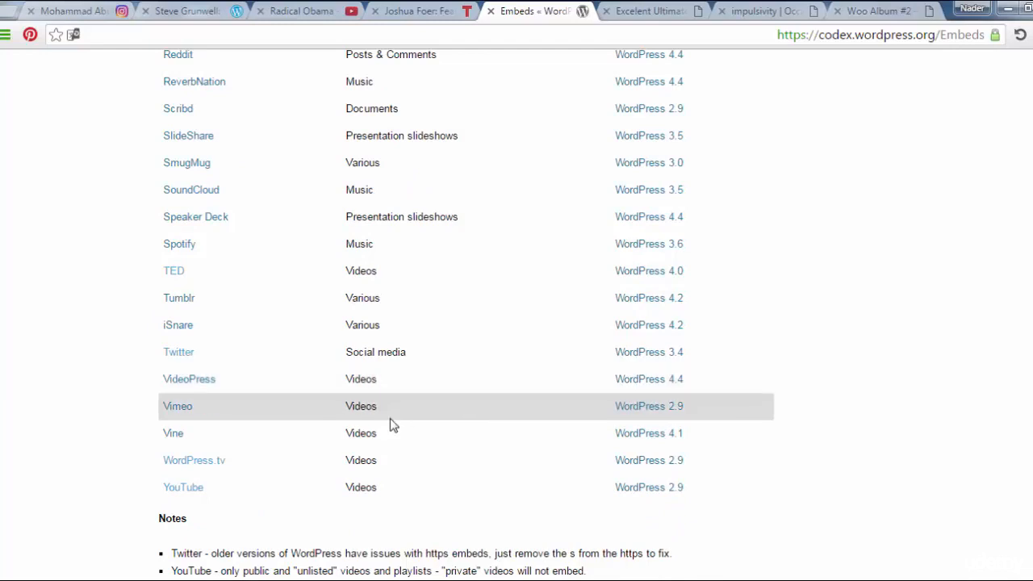
pyautogui.moveTo(361, 460)
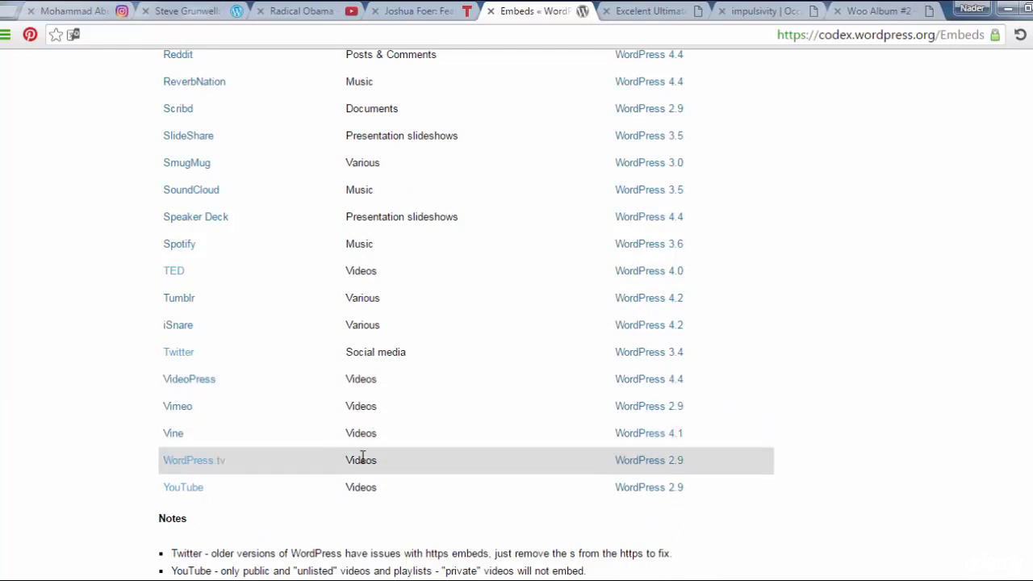
pyautogui.moveTo(427, 291)
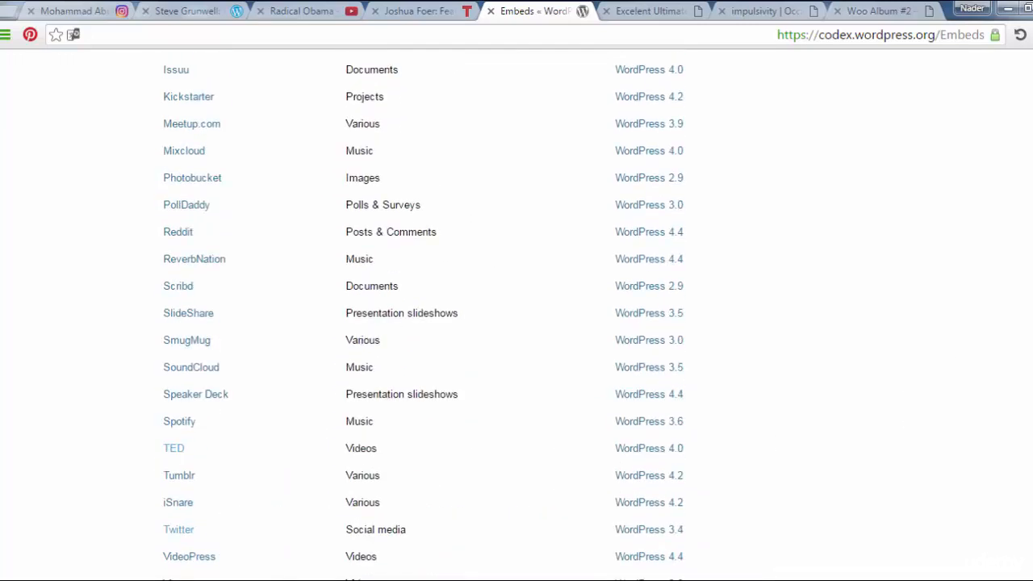
pyautogui.scroll(3)
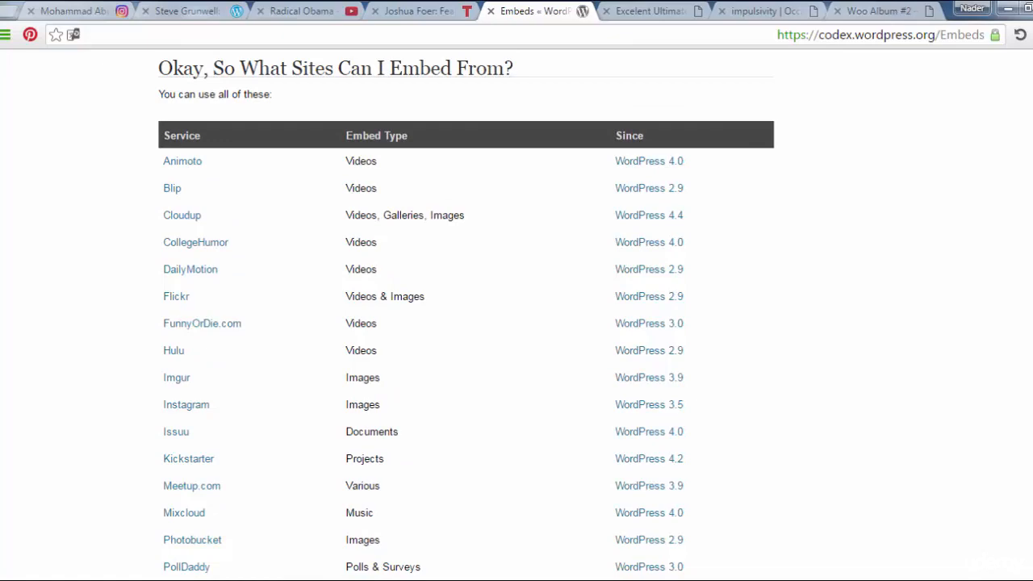
pyautogui.scroll(-3)
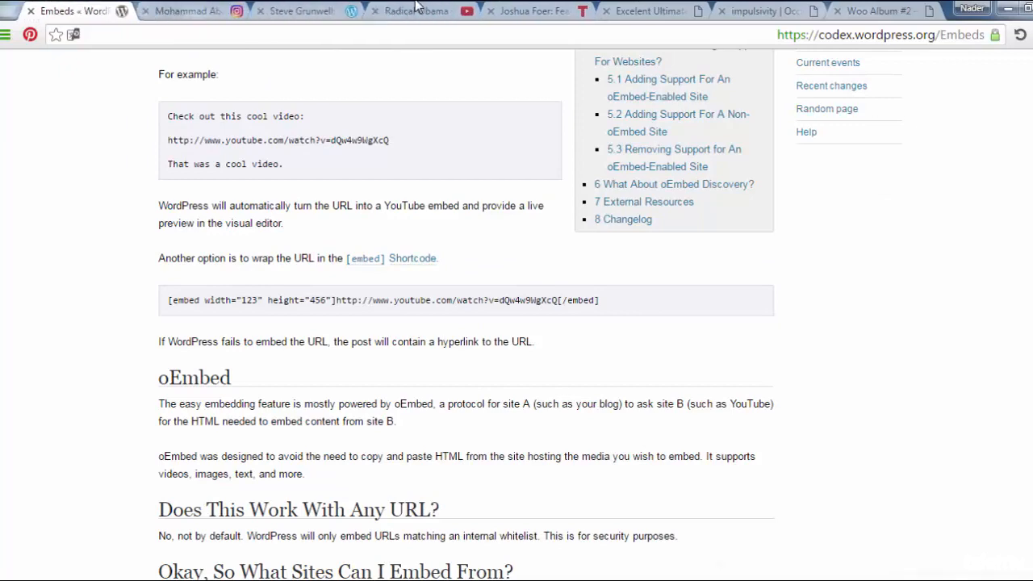
# Start a new blog post on the Excelent Ultimate site via New > Post
pyautogui.click(646, 9)
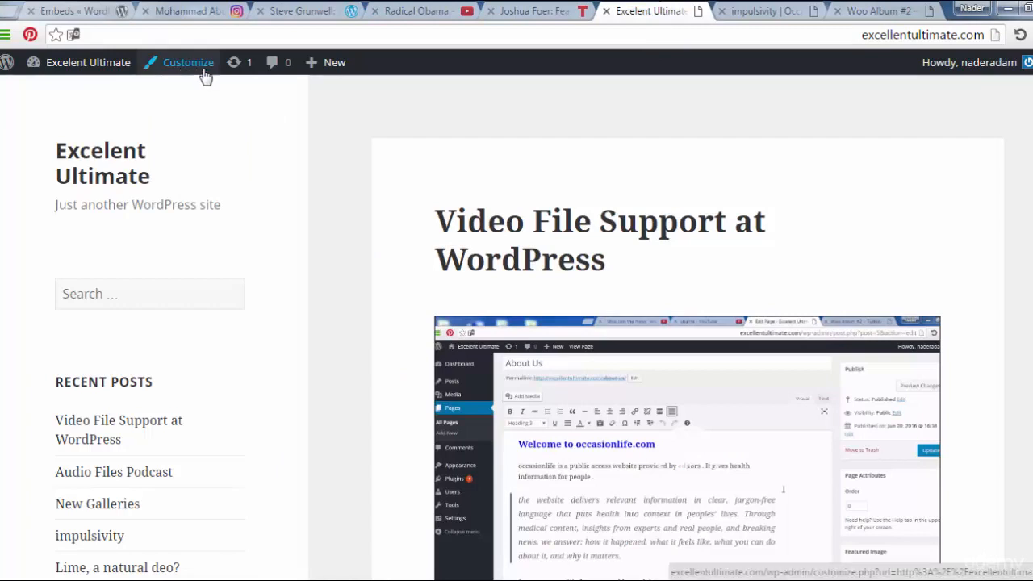
pyautogui.click(334, 62)
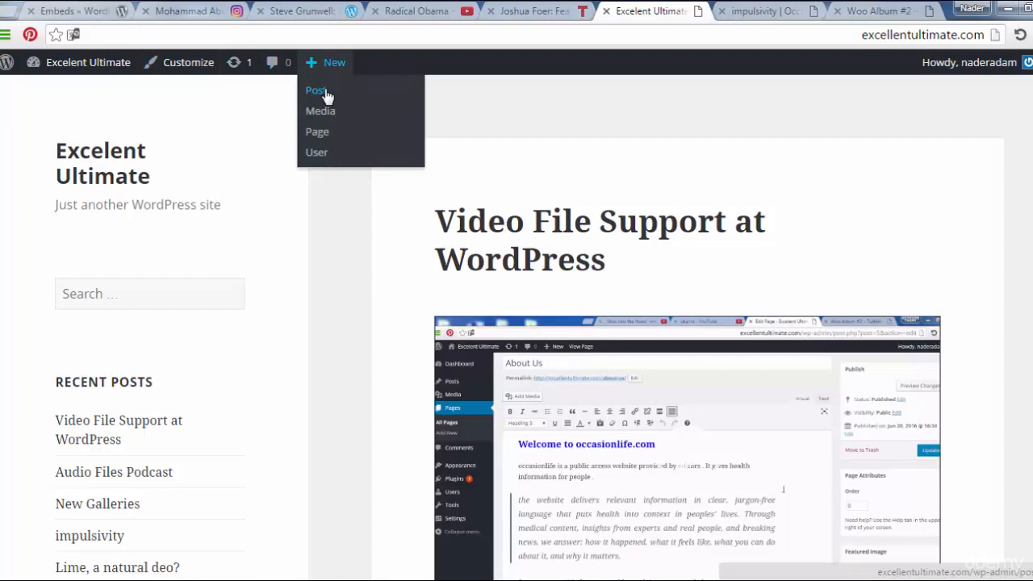
pyautogui.click(316, 91)
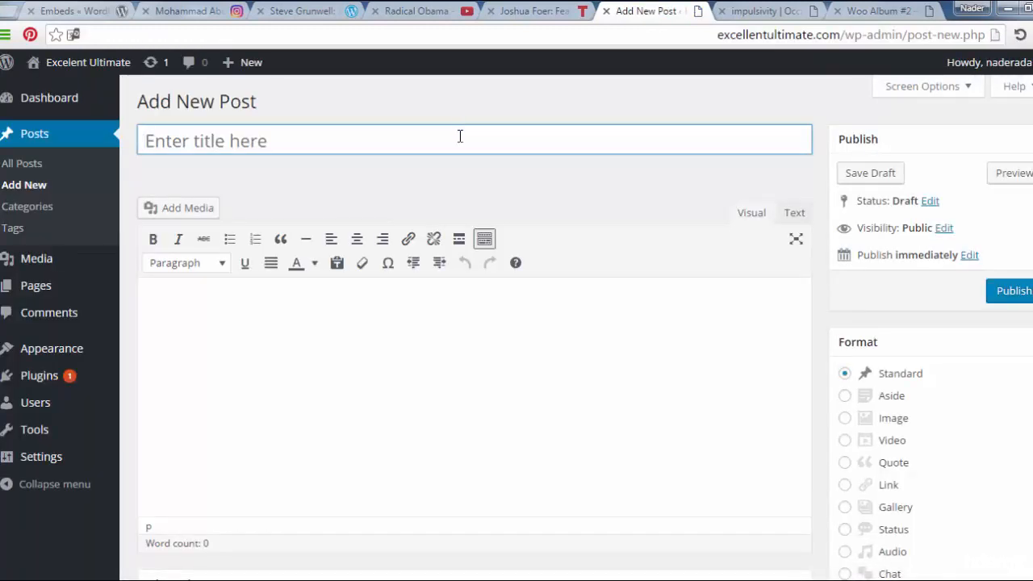
# Title the post 'Embedding External Media' and begin the body with the word TED, selected
pyautogui.write('Emb')
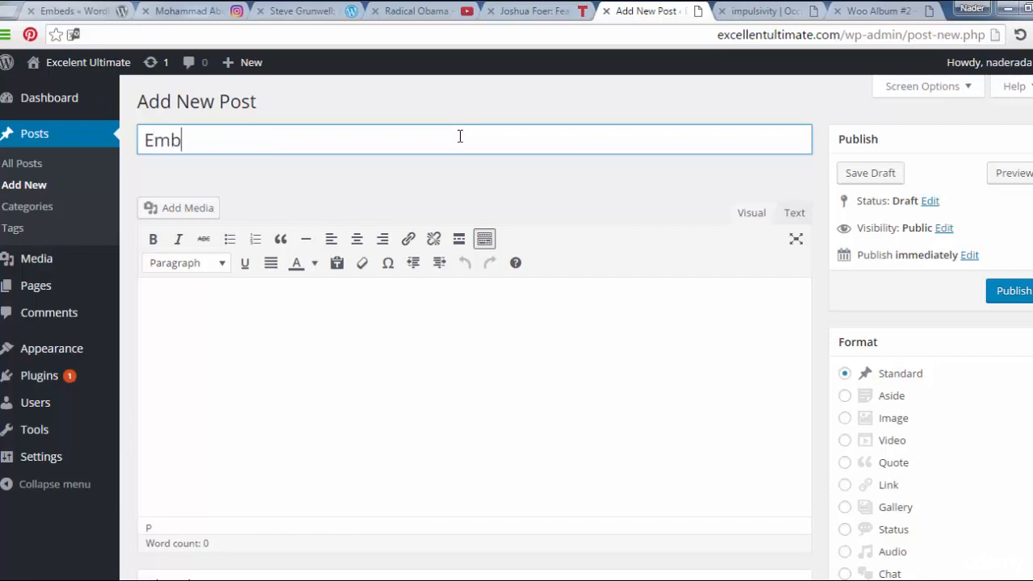
pyautogui.write('edding')
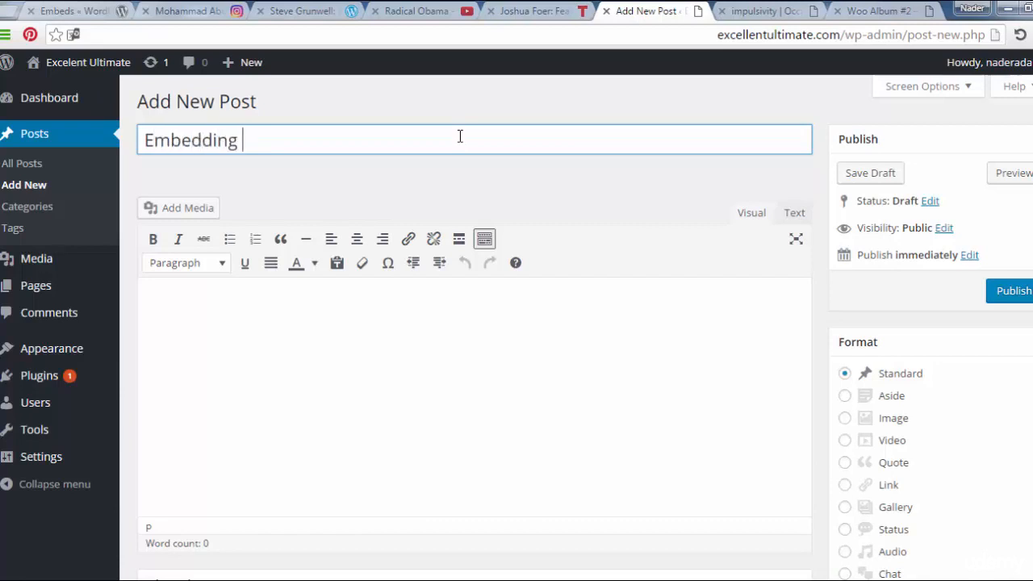
pyautogui.write('Exter')
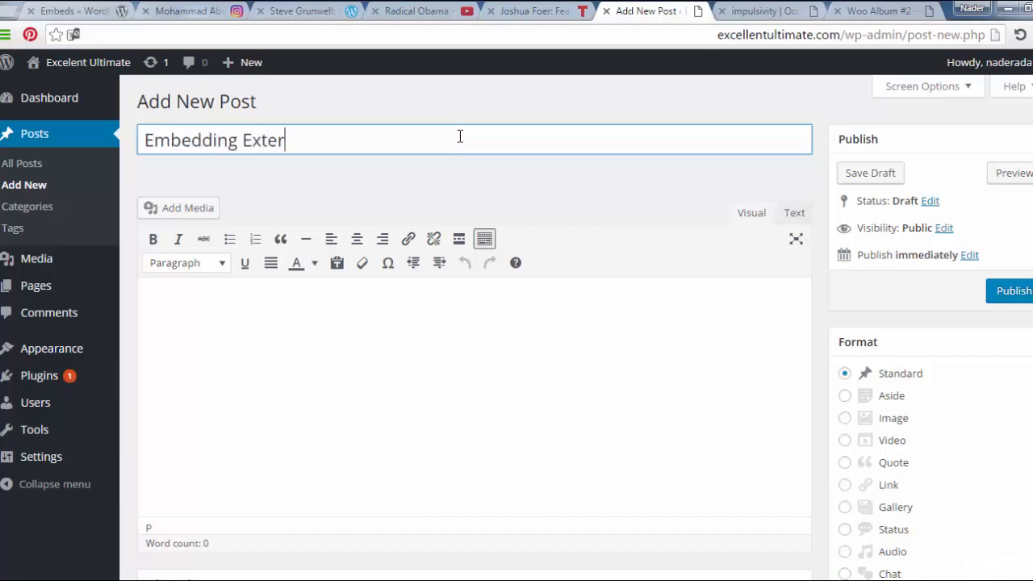
pyautogui.write('nal')
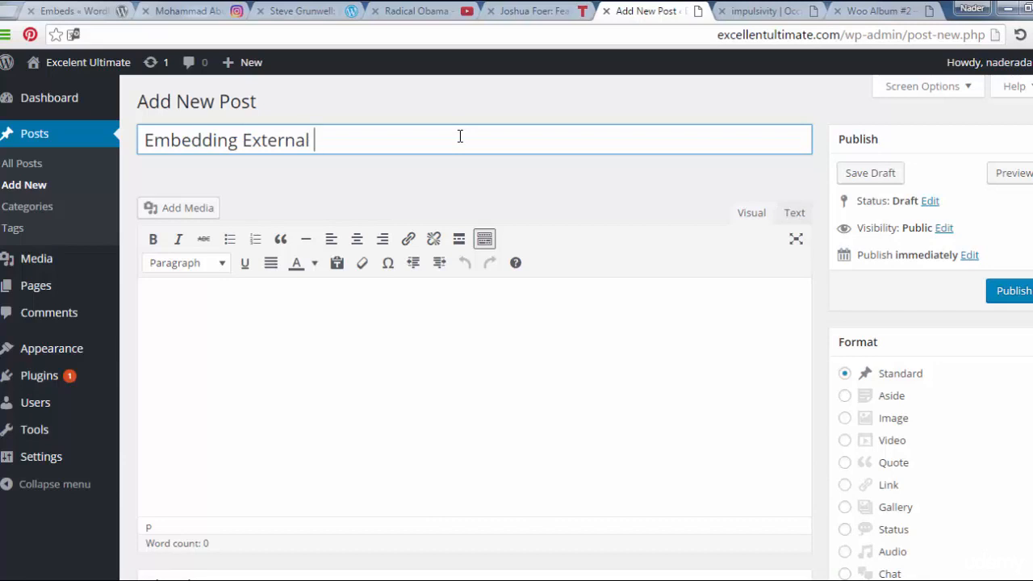
pyautogui.write('Media')
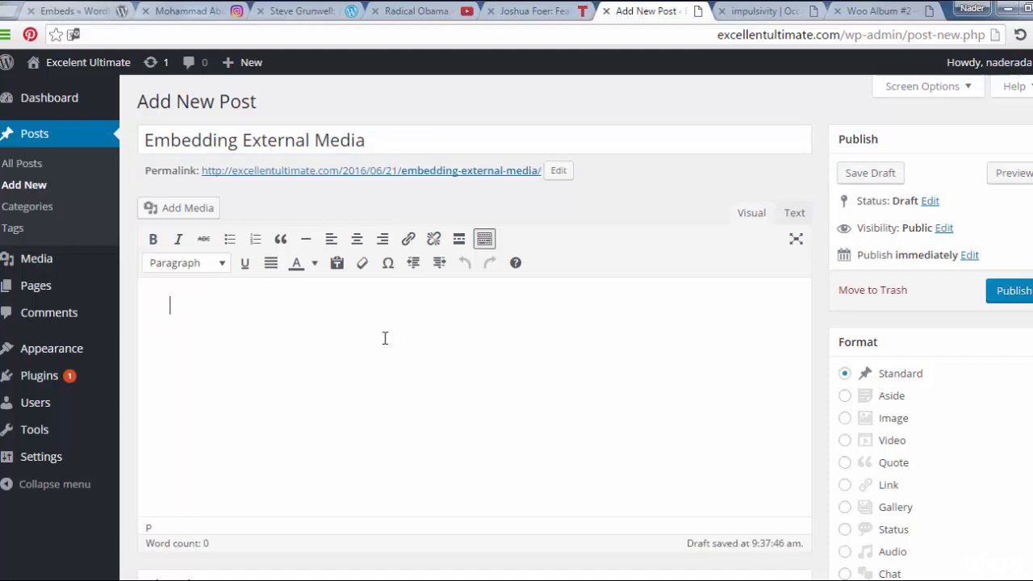
pyautogui.write('Ted')
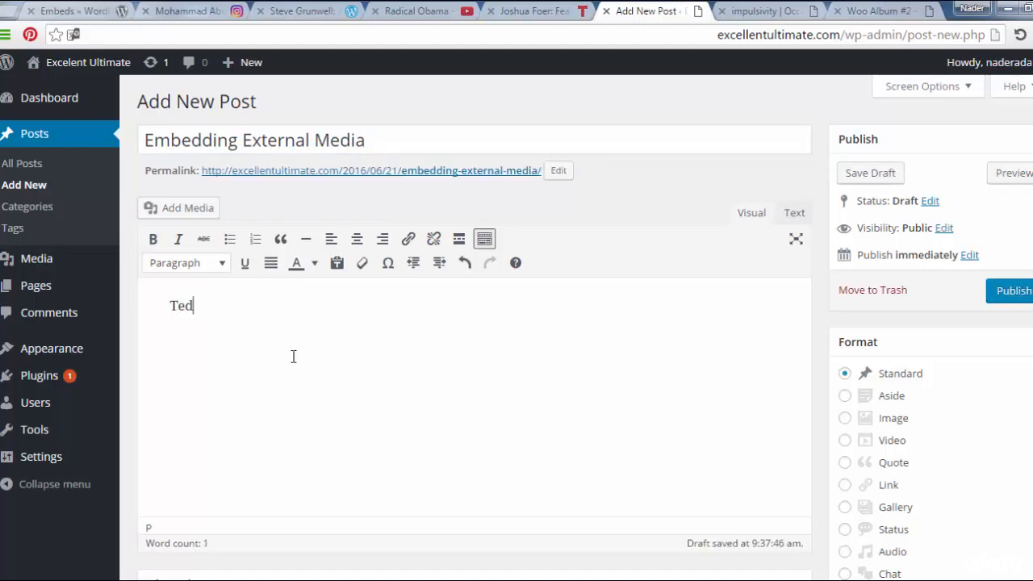
pyautogui.doubleClick(181, 305)
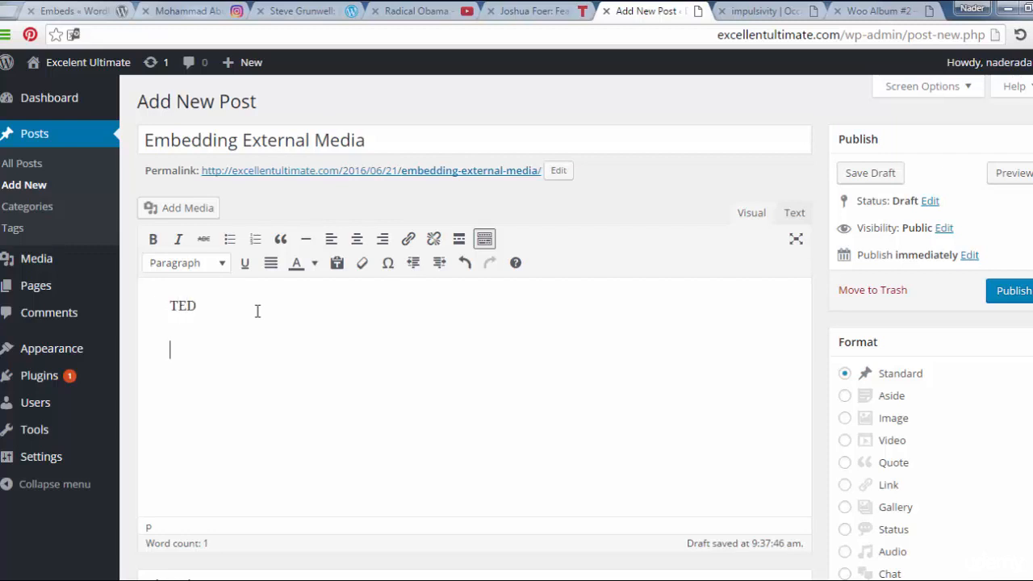
# Check the TED talk page, then make the TED line a heading in the draft
pyautogui.click(530, 10)
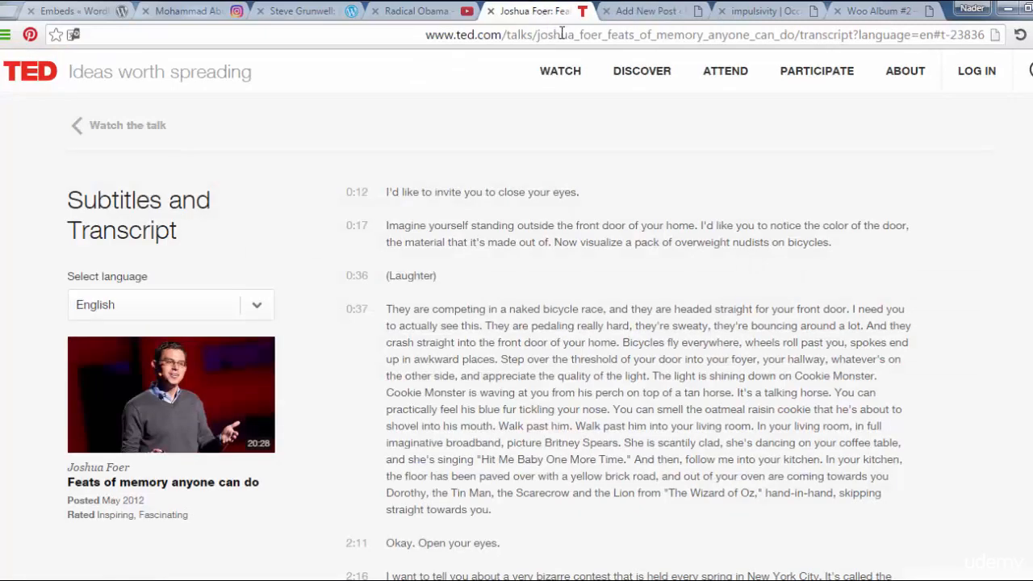
pyautogui.click(645, 10)
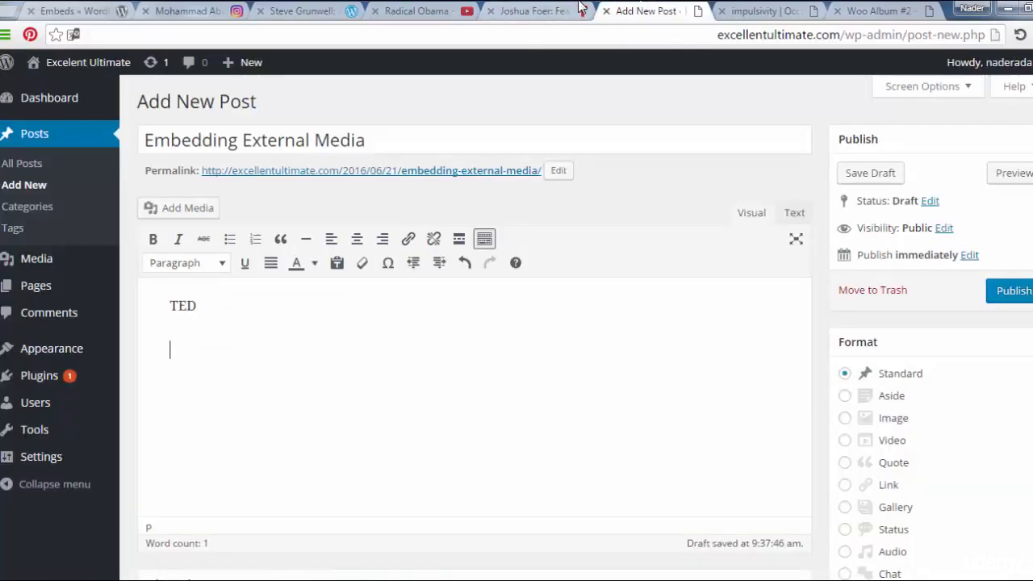
pyautogui.click(529, 10)
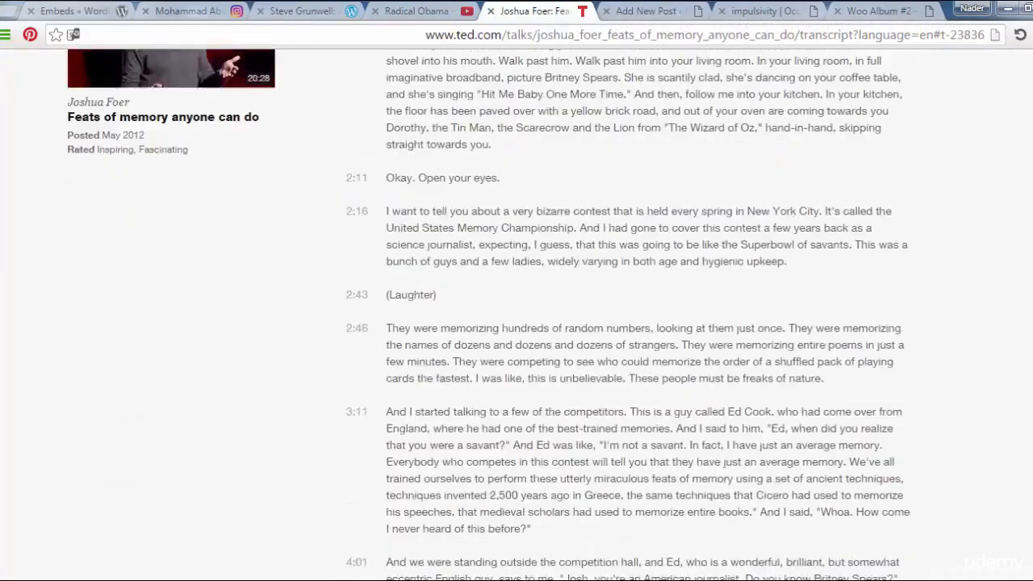
pyautogui.scroll(3)
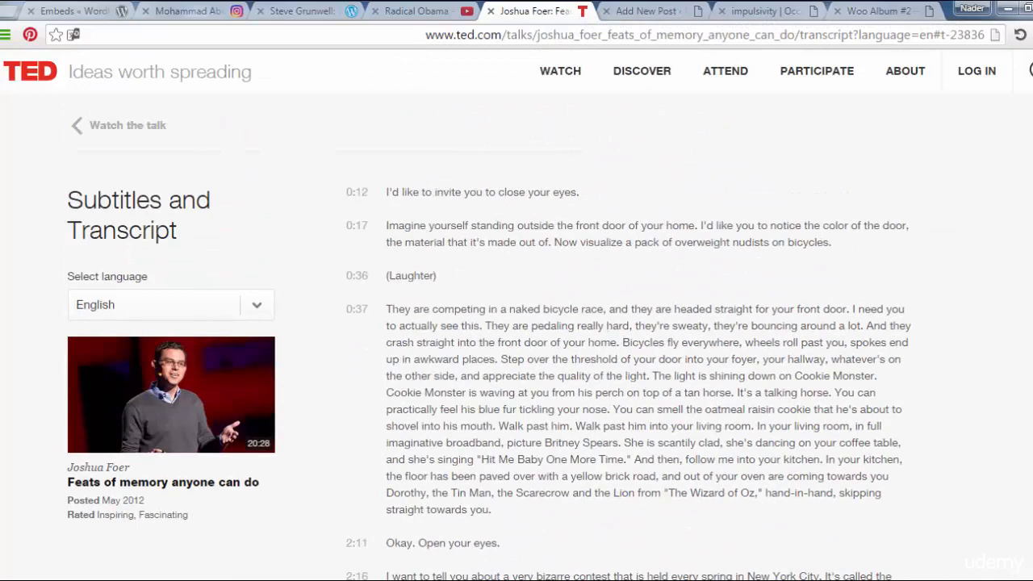
pyautogui.moveTo(218, 416)
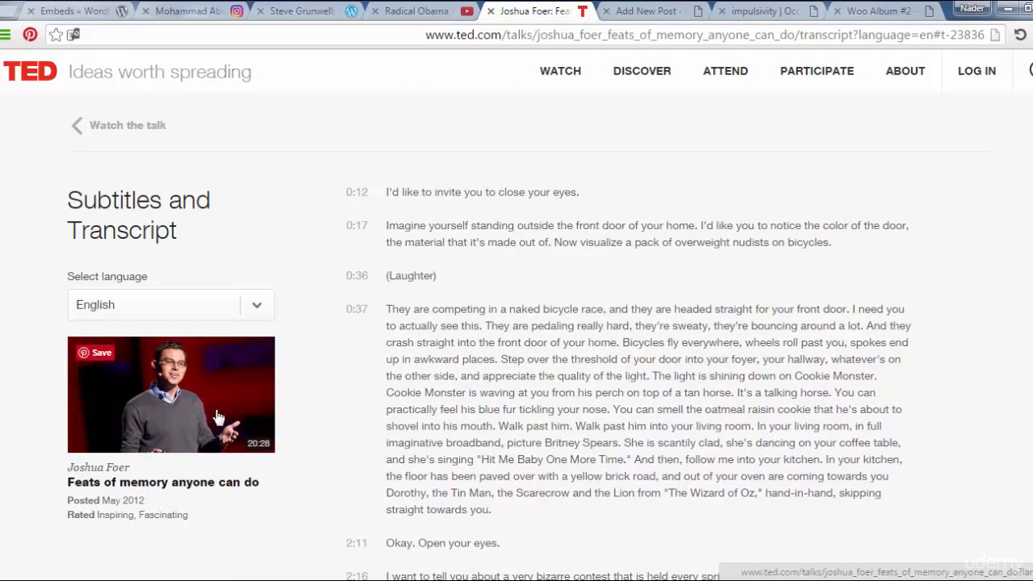
pyautogui.moveTo(725, 71)
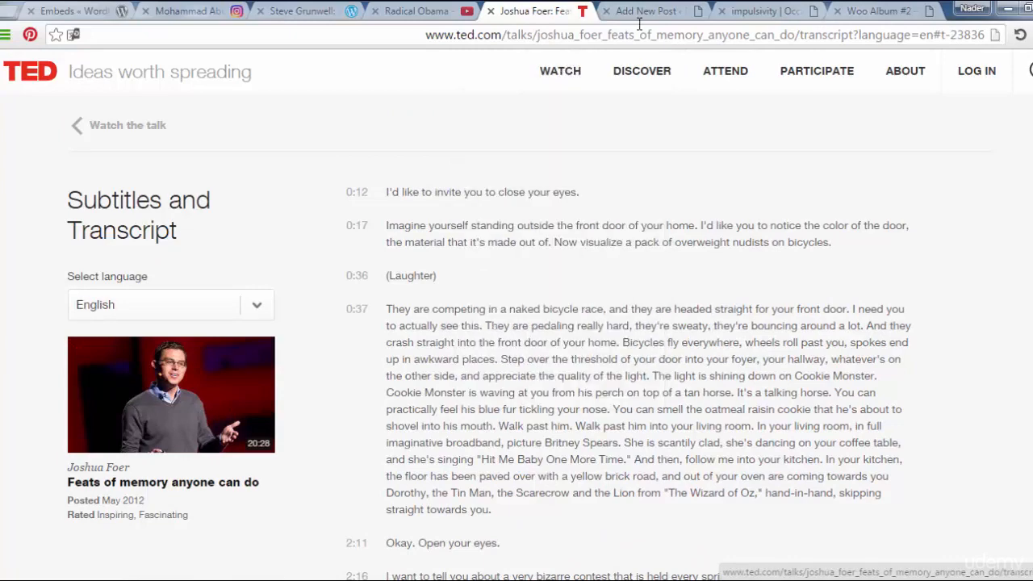
pyautogui.click(646, 10)
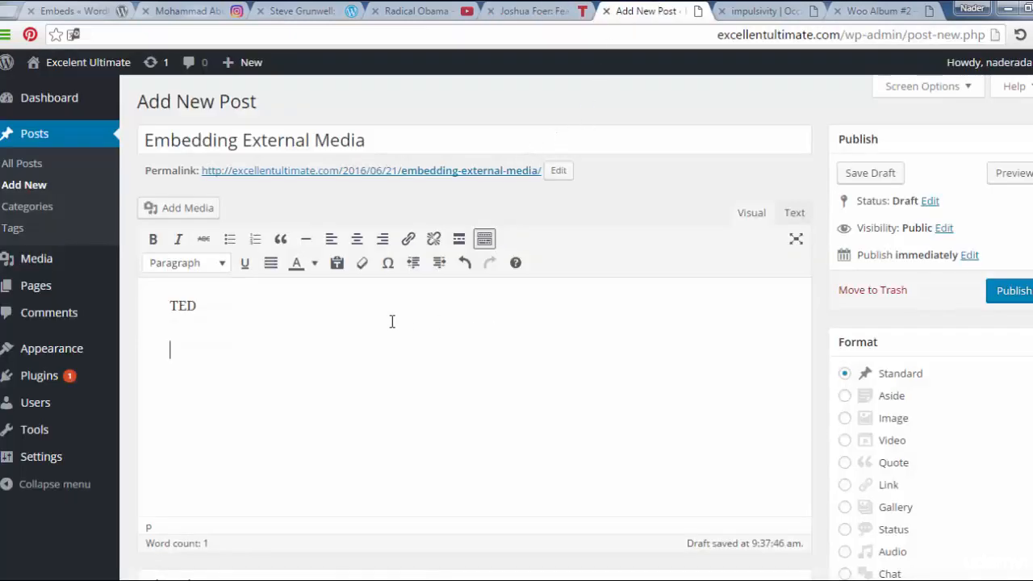
pyautogui.click(186, 262)
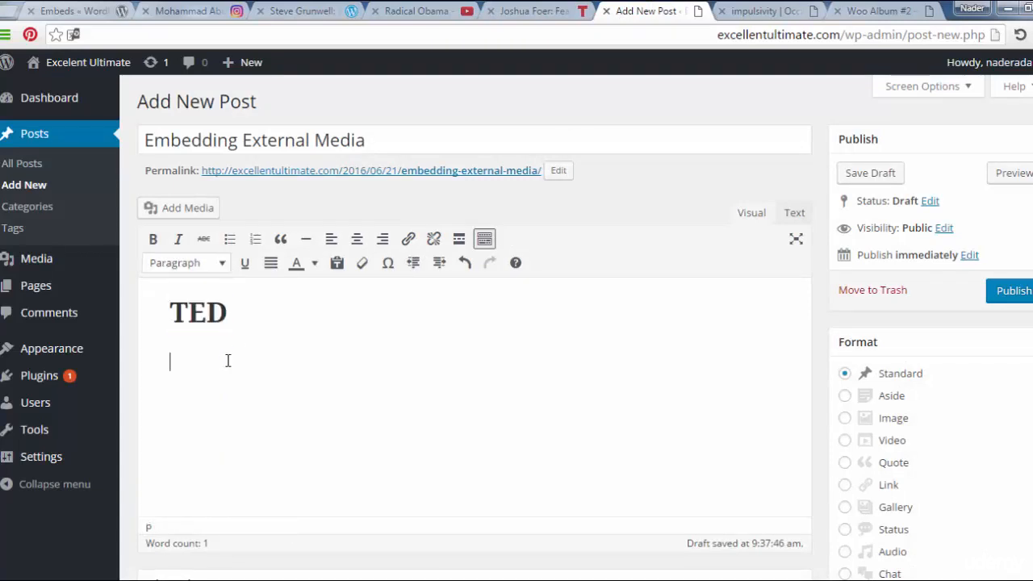
# Embed Joshua Foer's 'Feats of memory' talk by pasting its ted.com URL under the TED heading
pyautogui.click(530, 10)
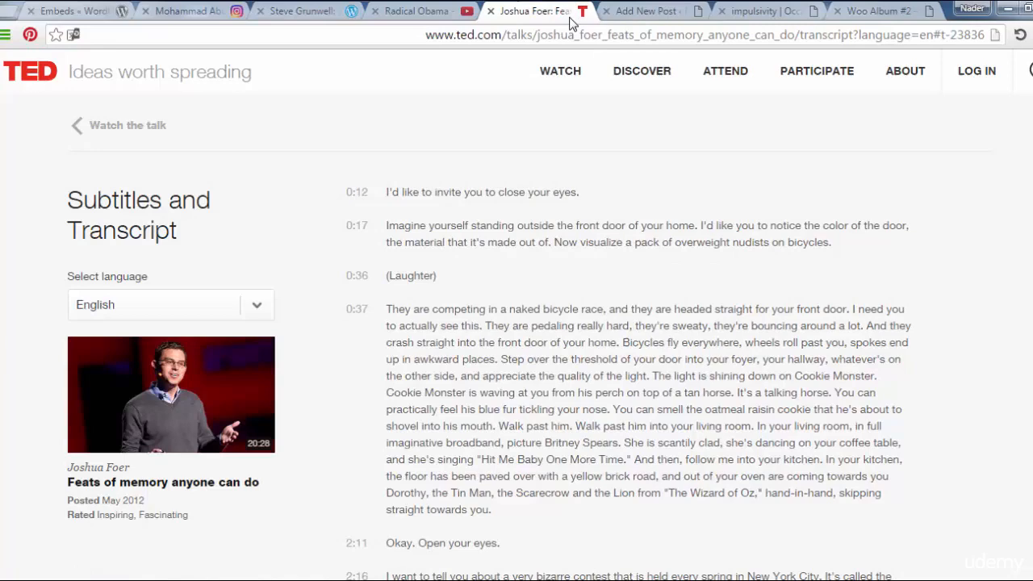
pyautogui.click(711, 36)
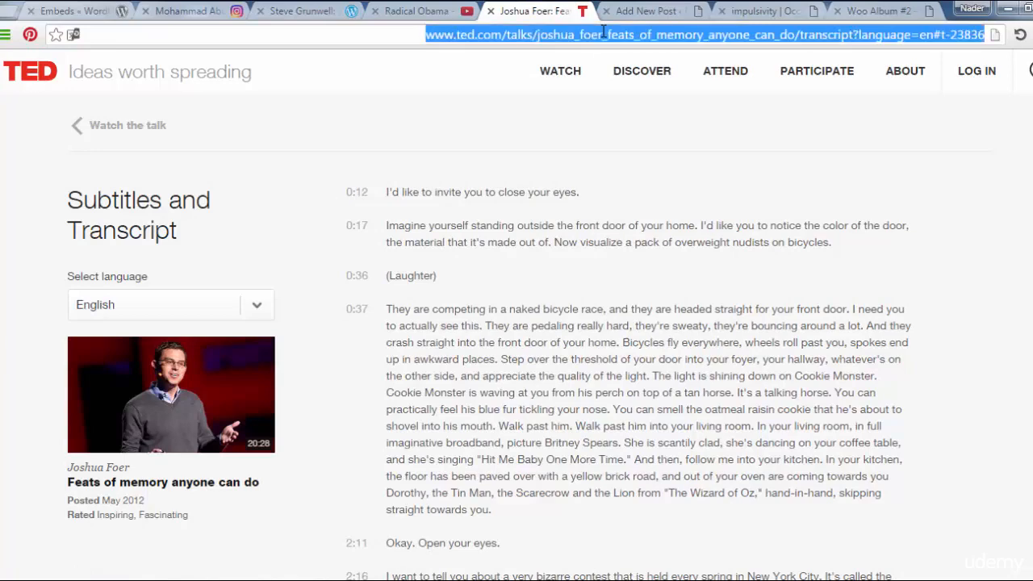
pyautogui.click(643, 10)
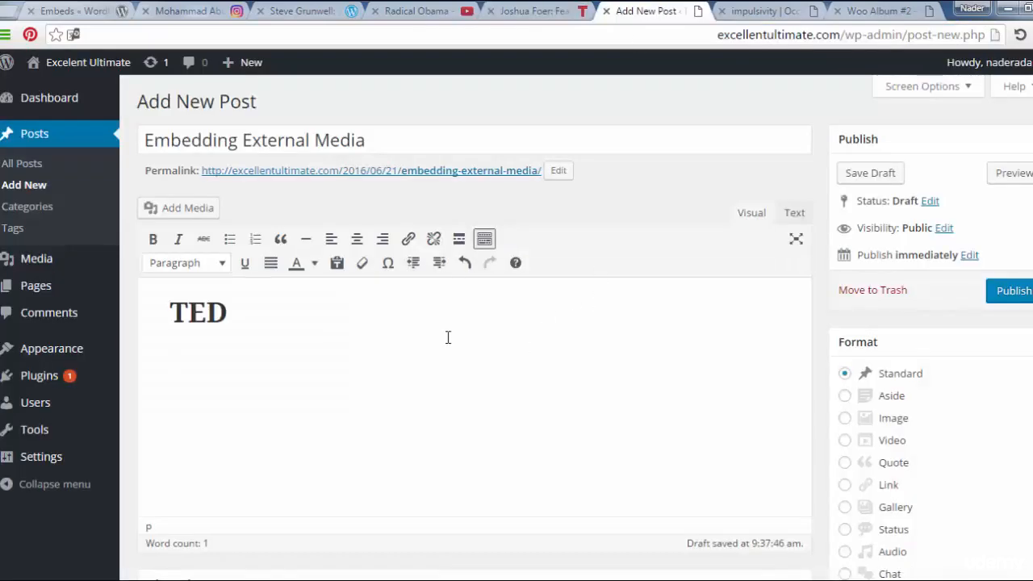
pyautogui.write('http://www.ted.com/talks/joshua_foer_feats_of_memory_anyone_can_do/transcript?language=en#t-23836')
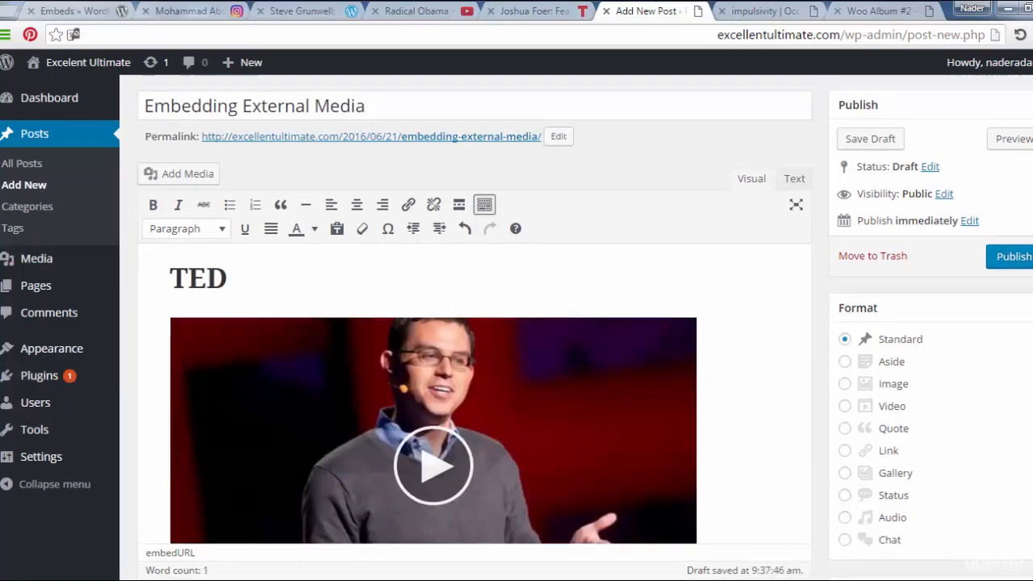
pyautogui.scroll(-3)
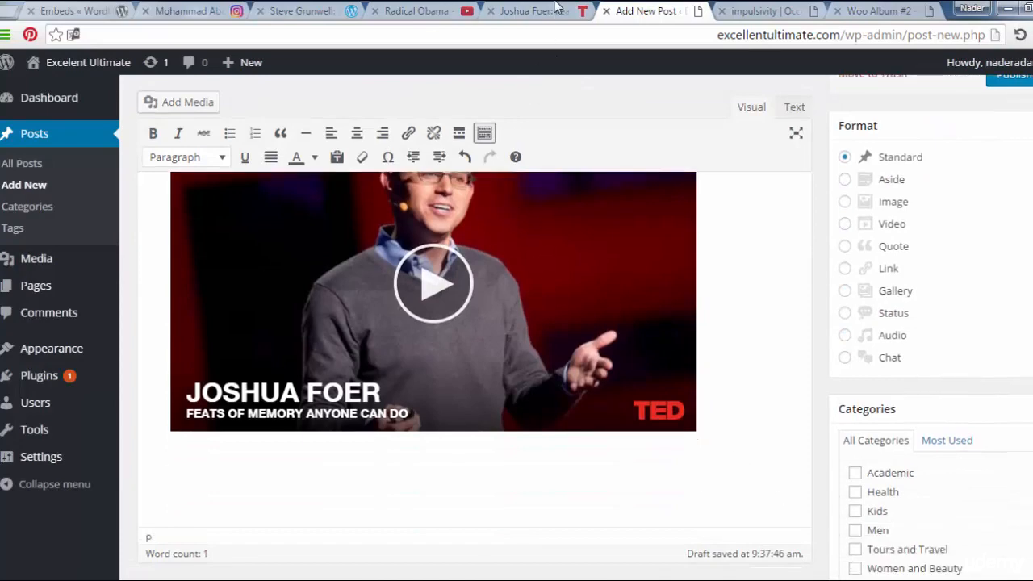
# Grab the Radical Obama - Harmful Remix YouTube URL, briefly playing the video, and return to the draft
pyautogui.click(417, 10)
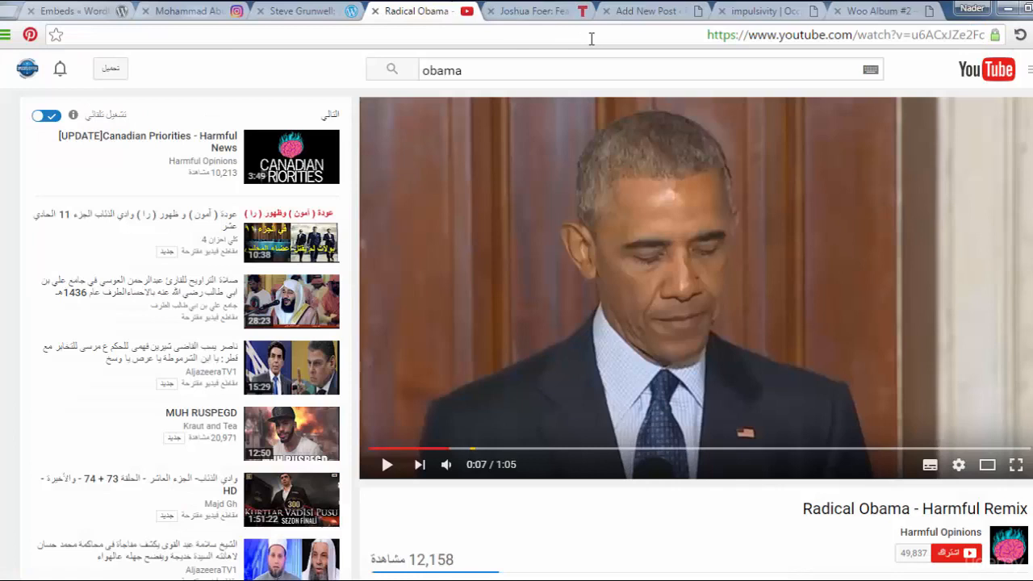
pyautogui.click(840, 35)
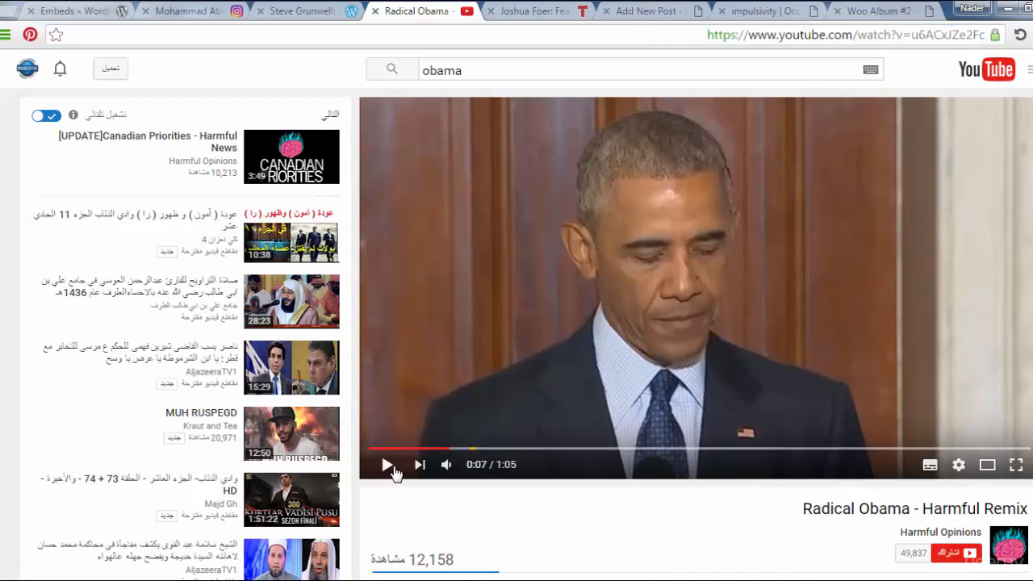
pyautogui.click(387, 465)
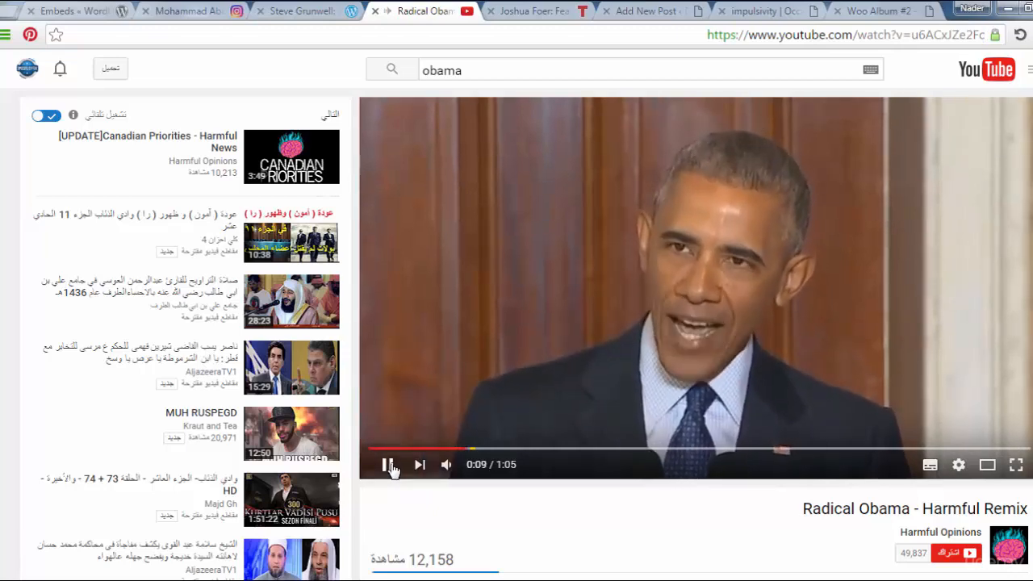
pyautogui.click(387, 464)
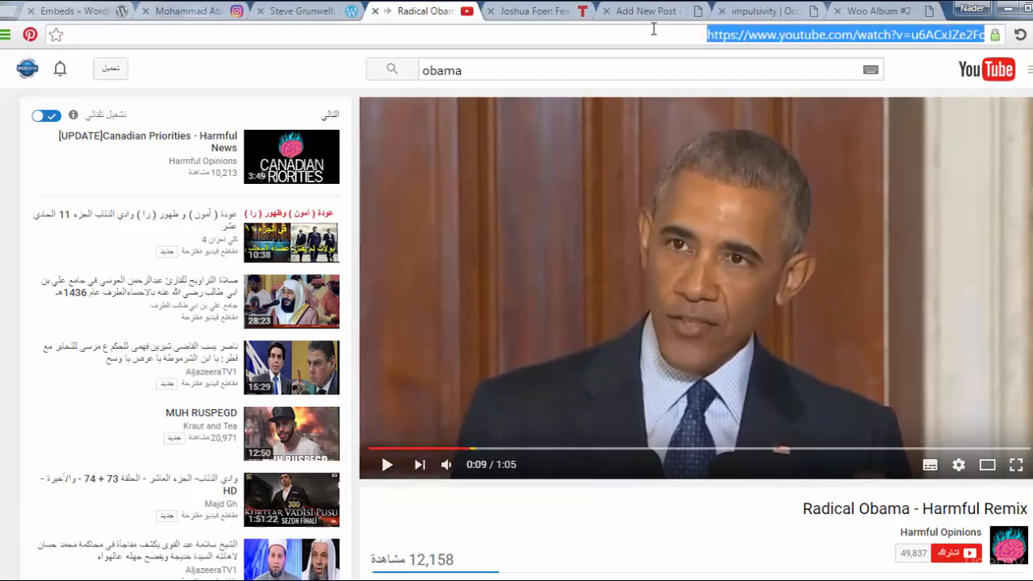
pyautogui.click(646, 10)
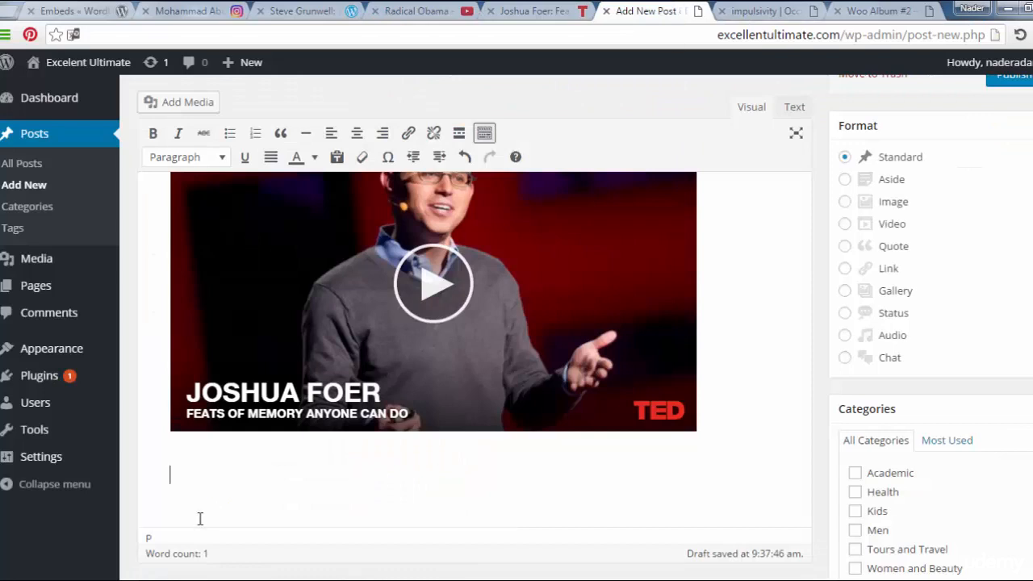
# Add a YOUTUBE heading with the Radical Obama video embedded beneath it
pyautogui.write('Y')
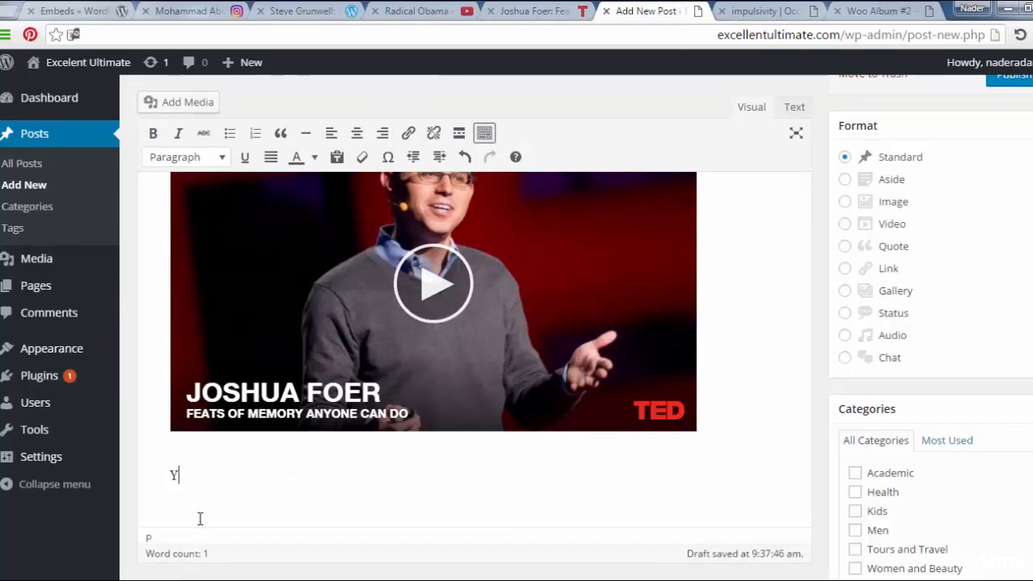
pyautogui.write('OUTU')
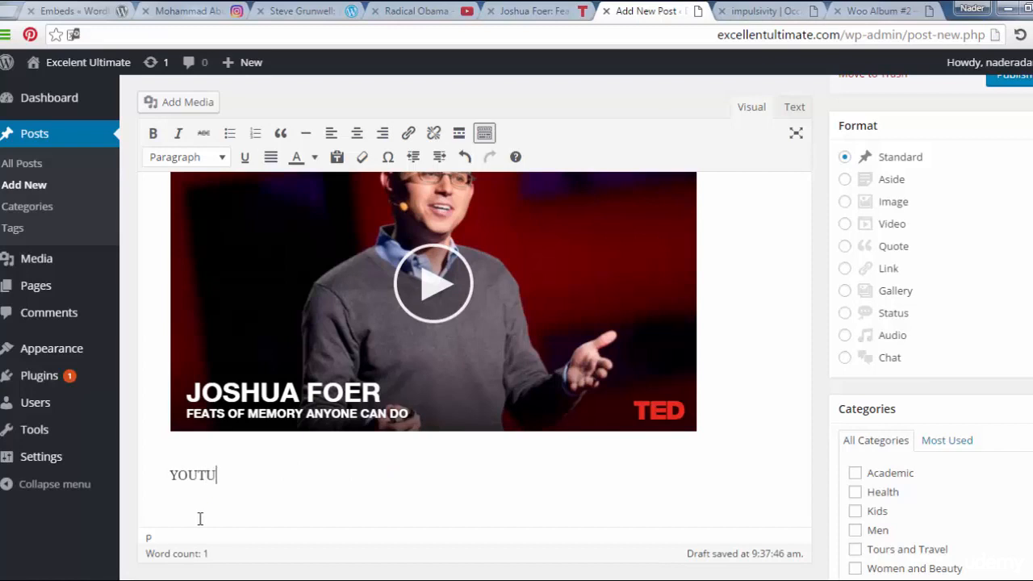
pyautogui.write('BE')
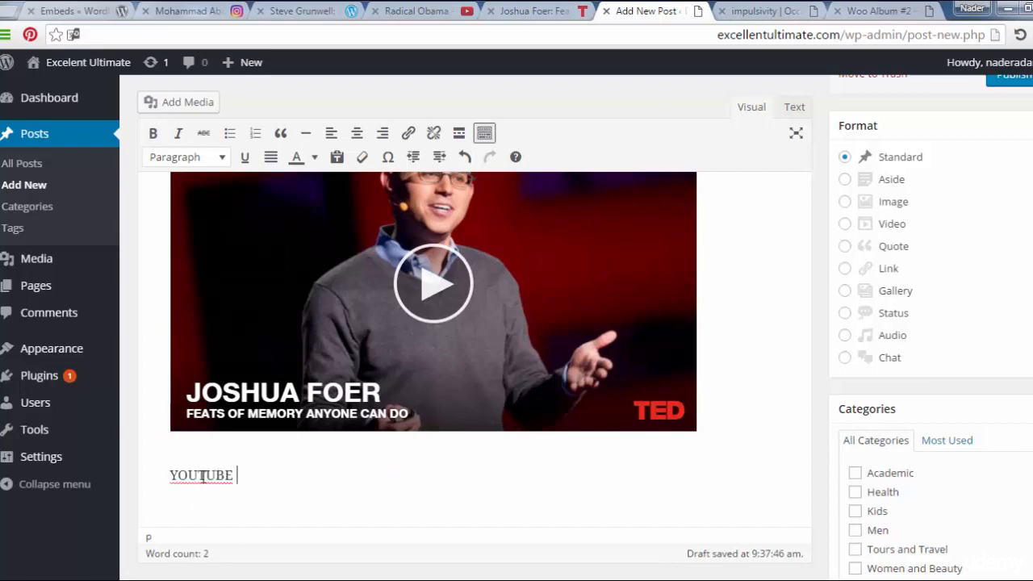
pyautogui.rightClick(200, 475)
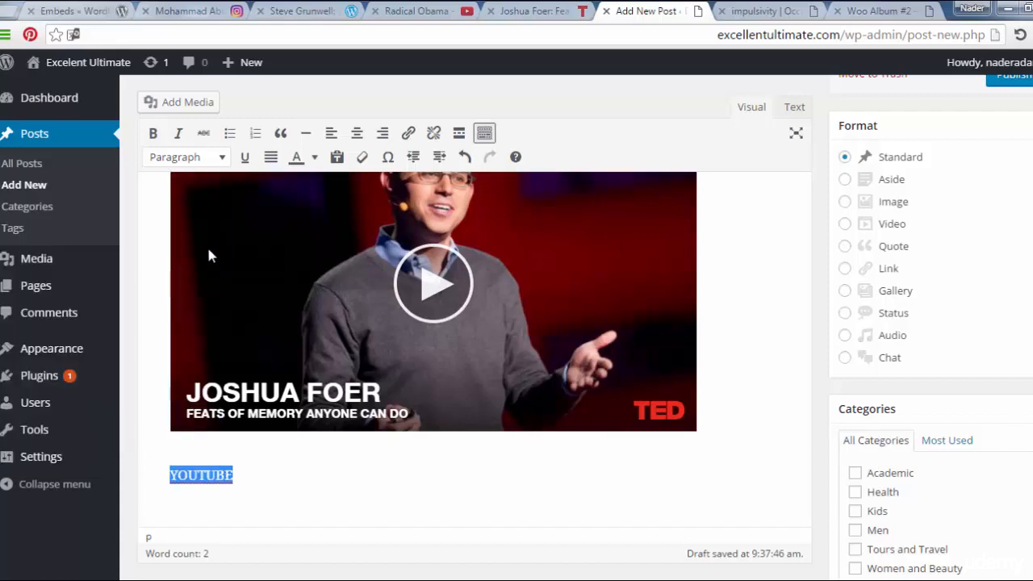
pyautogui.click(186, 157)
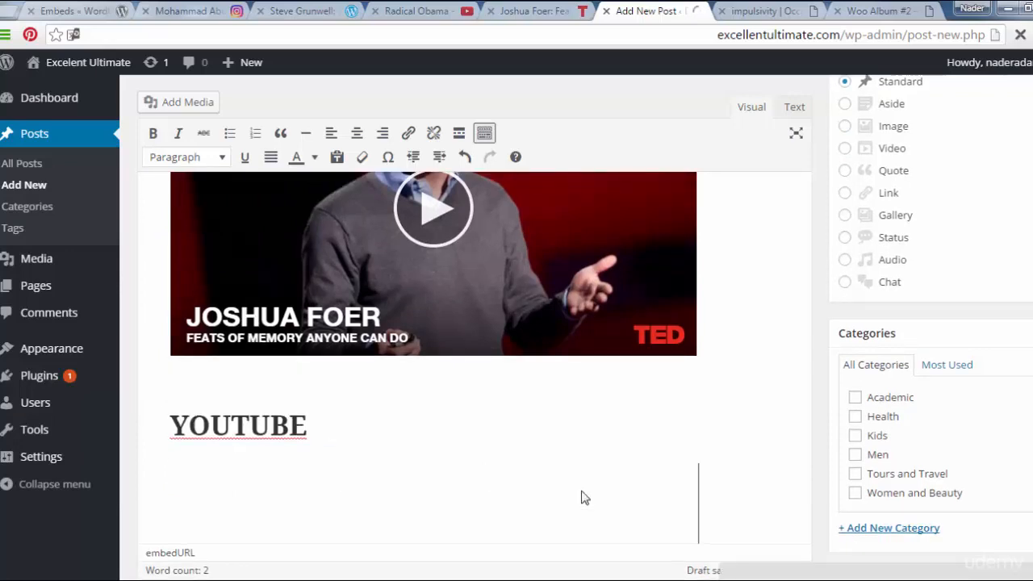
# Fetch the WordPress.tv talk's URL from its tab and return to the draft
pyautogui.scroll(-3)
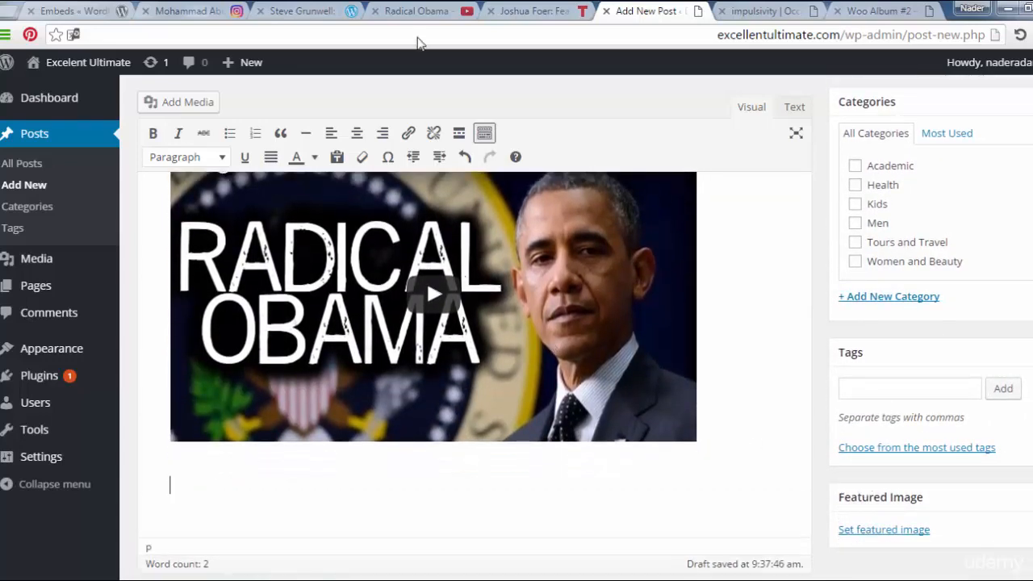
pyautogui.click(298, 10)
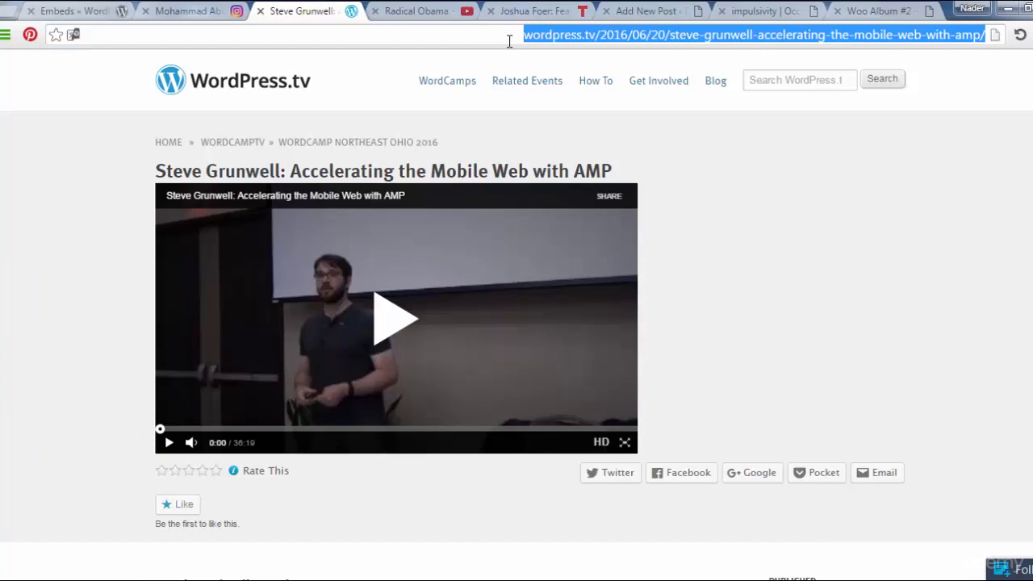
pyautogui.click(646, 10)
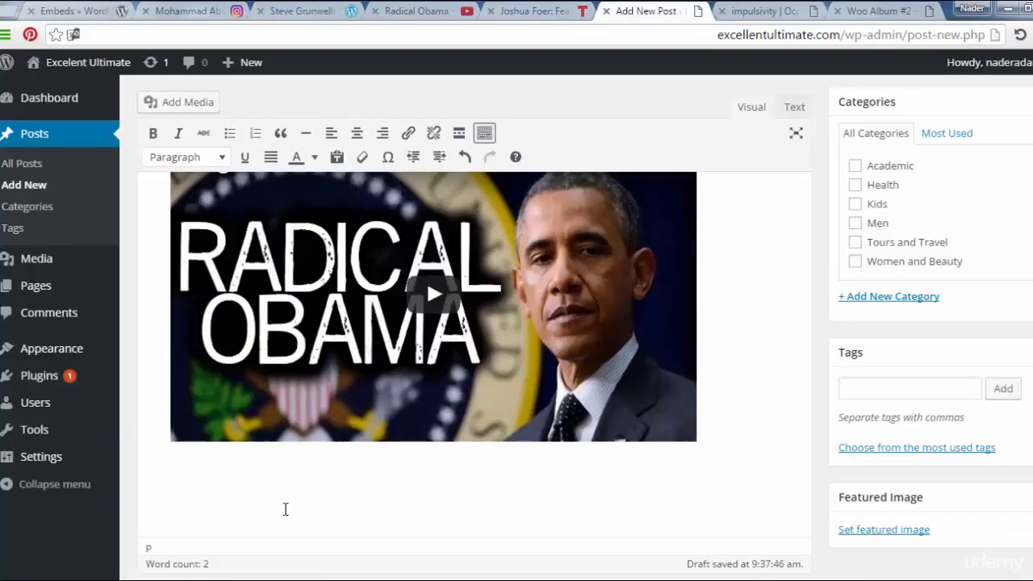
# Add a WORDPRESS TV heading with Steve Grunwell's WordPress.tv talk embedded beneath it
pyautogui.write('wo')
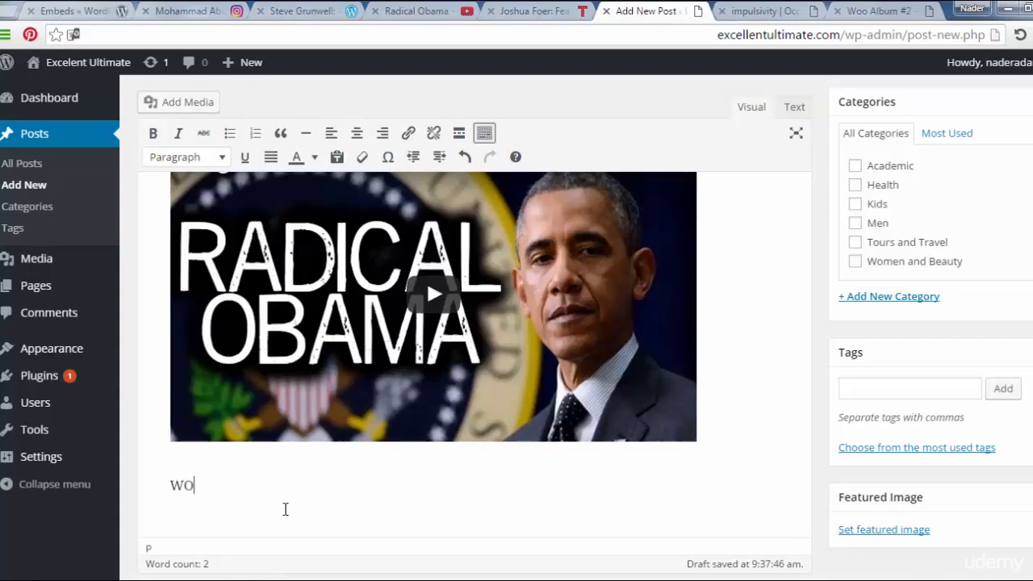
pyautogui.write('RDPRES')
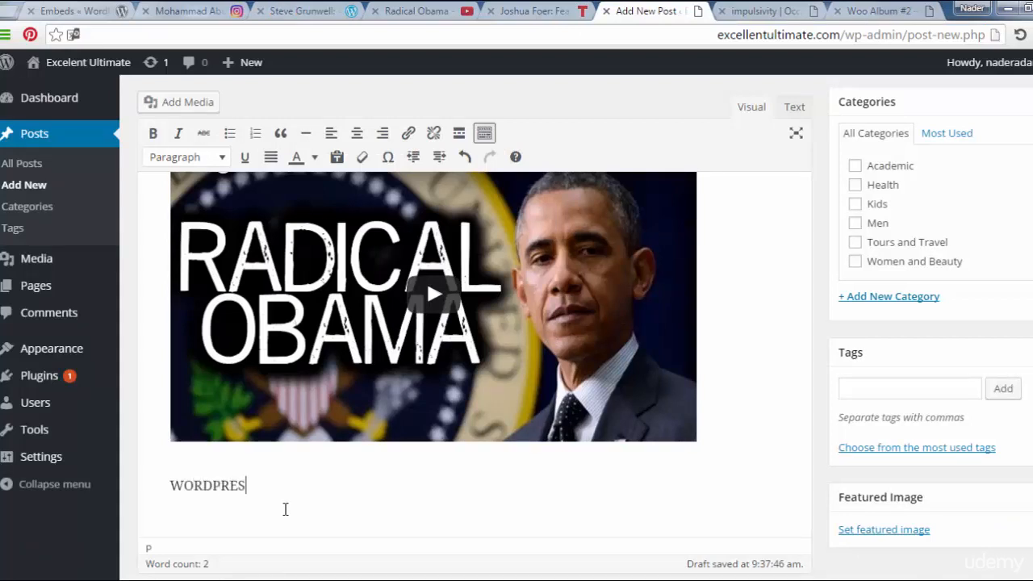
pyautogui.write('S')
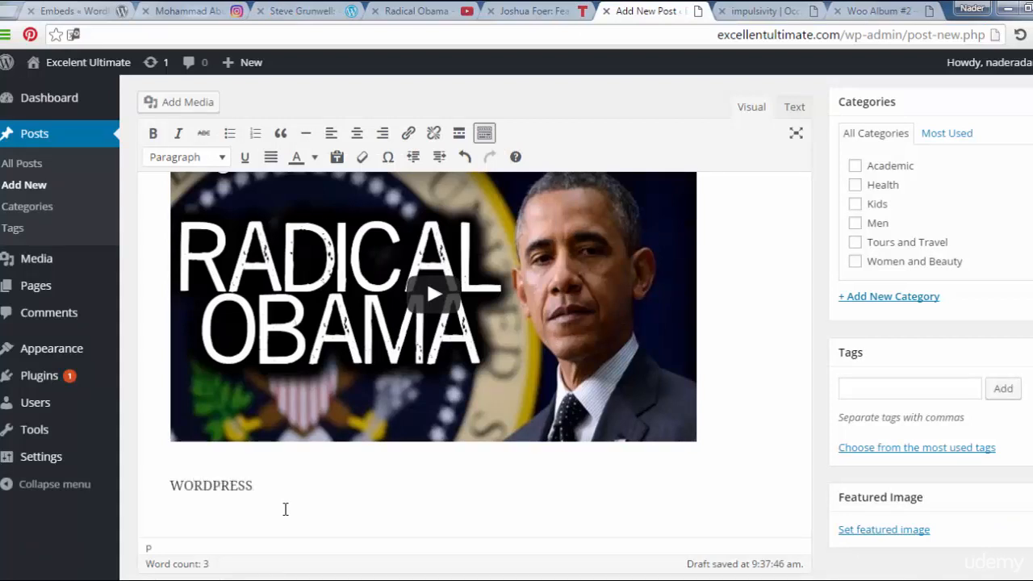
pyautogui.write('TV')
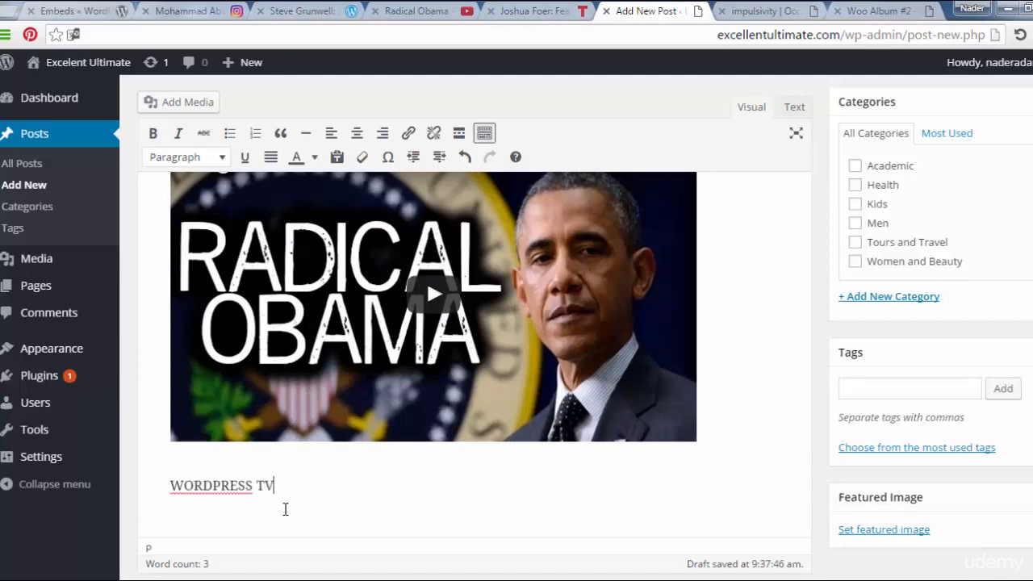
pyautogui.tripleClick(223, 485)
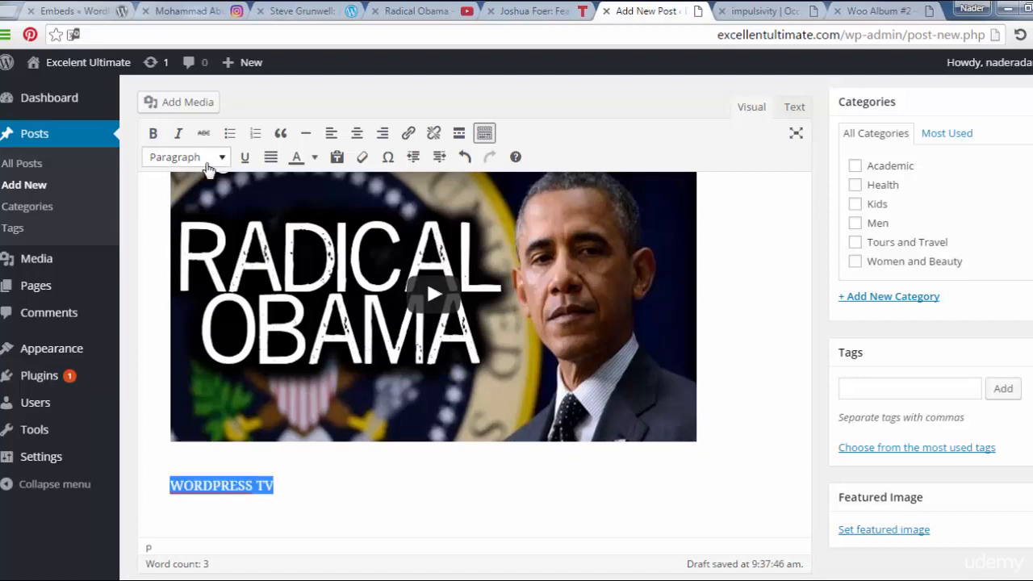
pyautogui.click(185, 156)
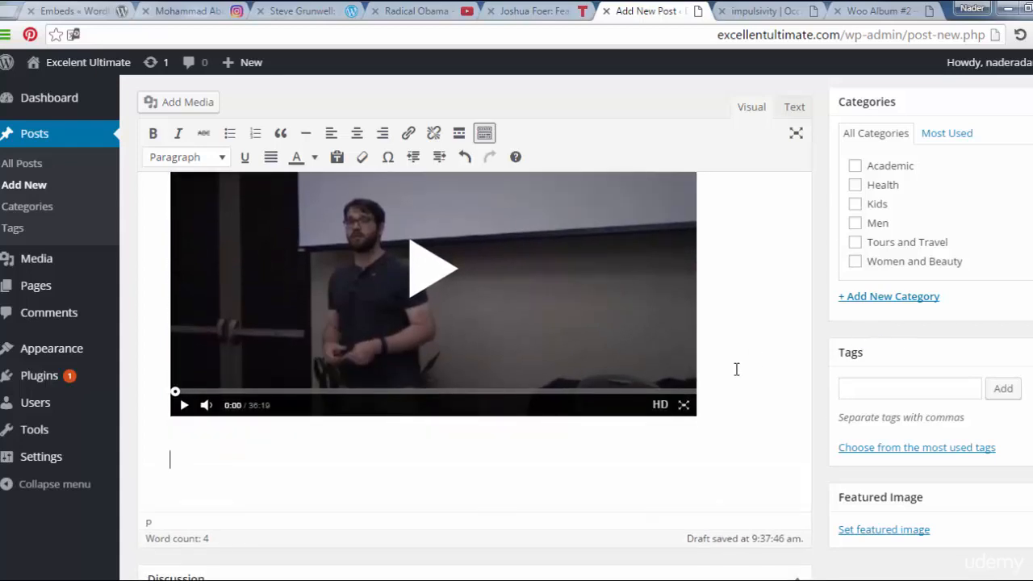
# Visit the WordPress.tv and Instagram tabs to pick up the Instagram post URL, then return to the editor
pyautogui.click(300, 10)
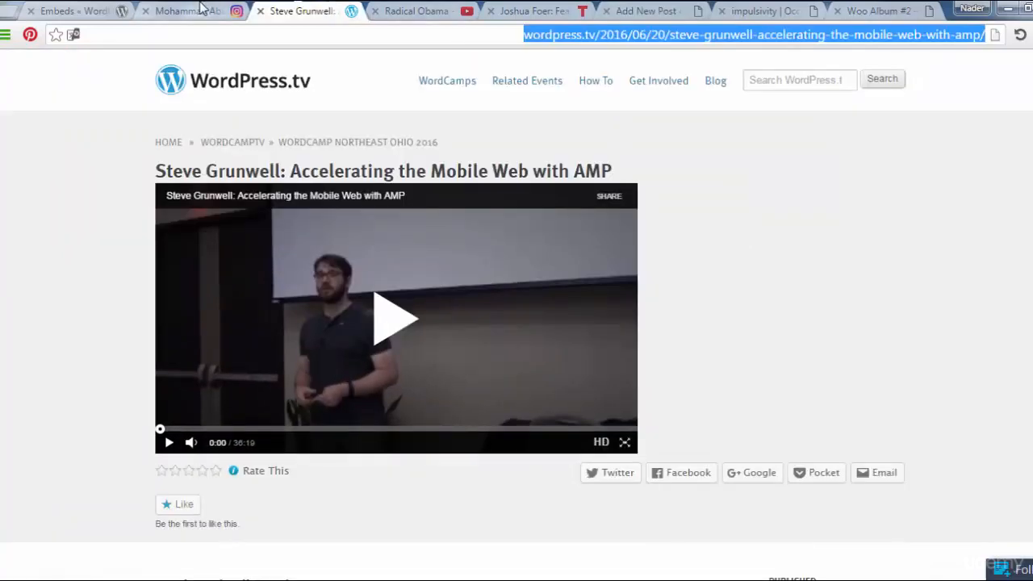
pyautogui.click(190, 10)
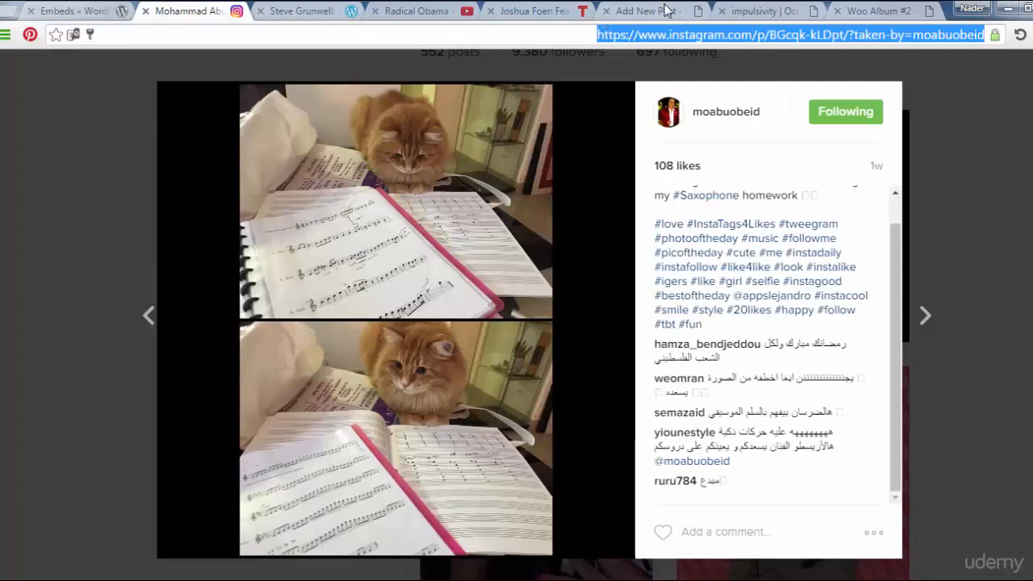
pyautogui.click(642, 10)
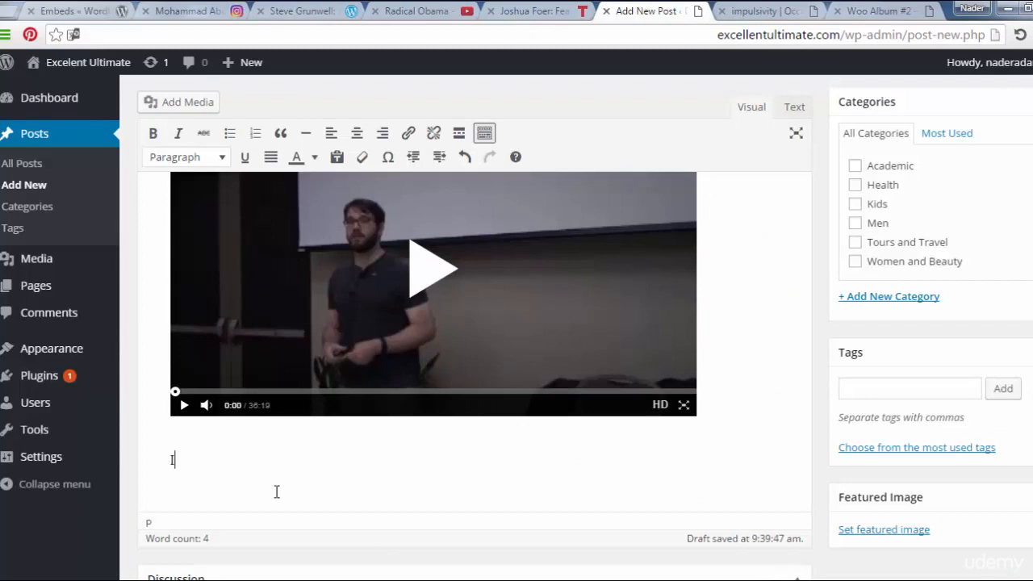
# Add an INSTAGRAM heading, removing a stray extra letter from it
pyautogui.write('INST')
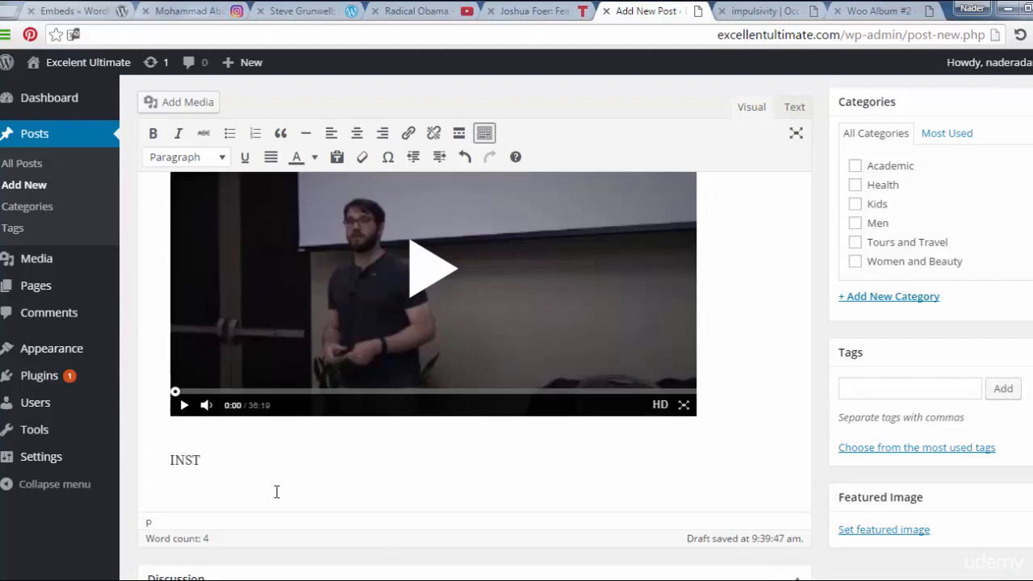
pyautogui.write('A')
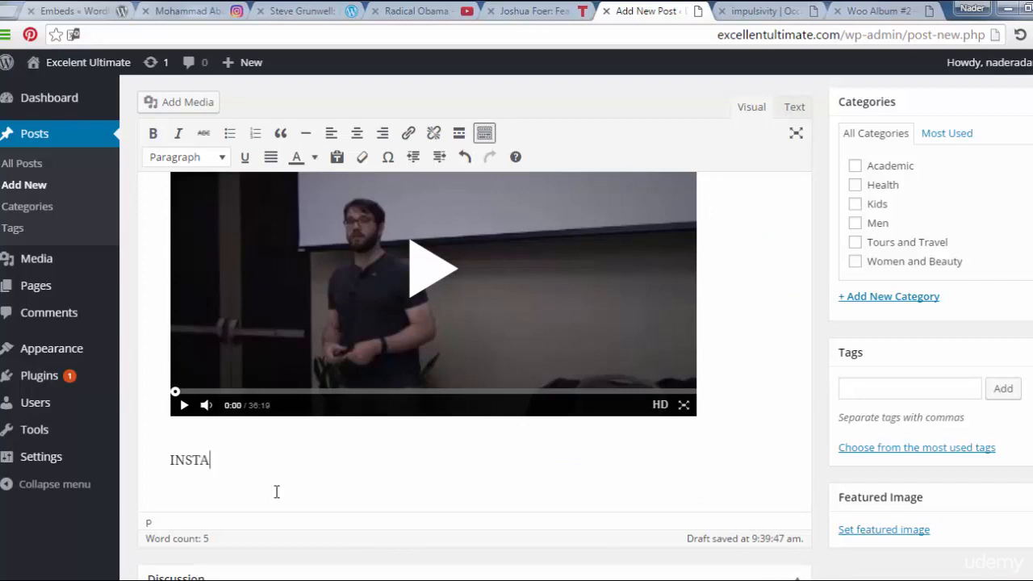
pyautogui.write('GRAM')
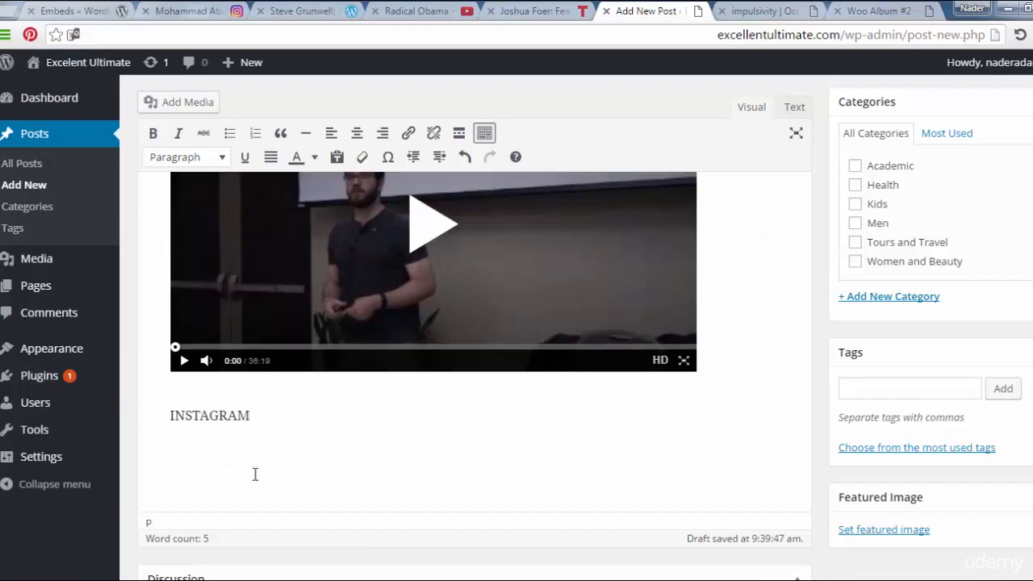
pyautogui.doubleClick(210, 415)
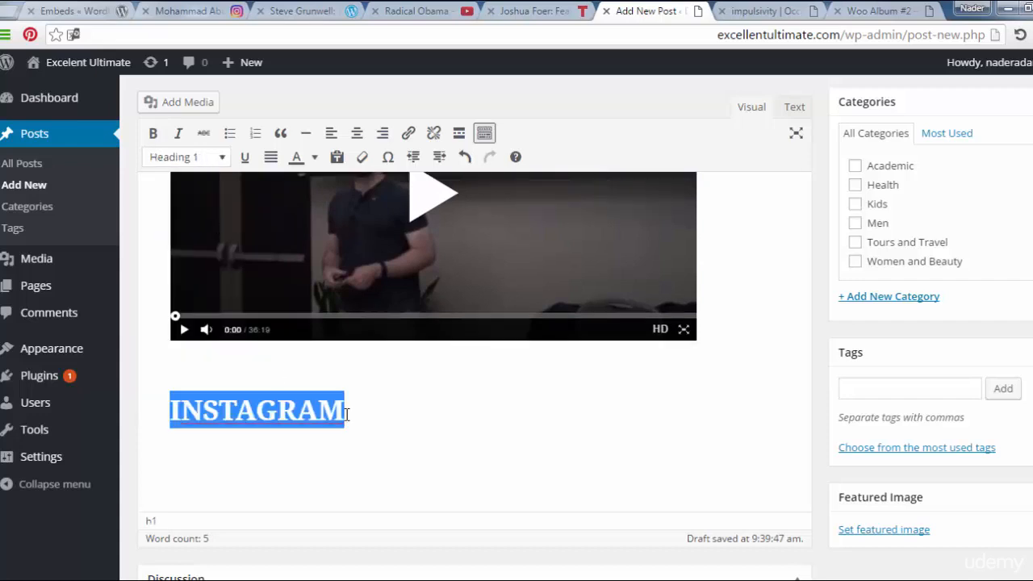
pyautogui.click(297, 410)
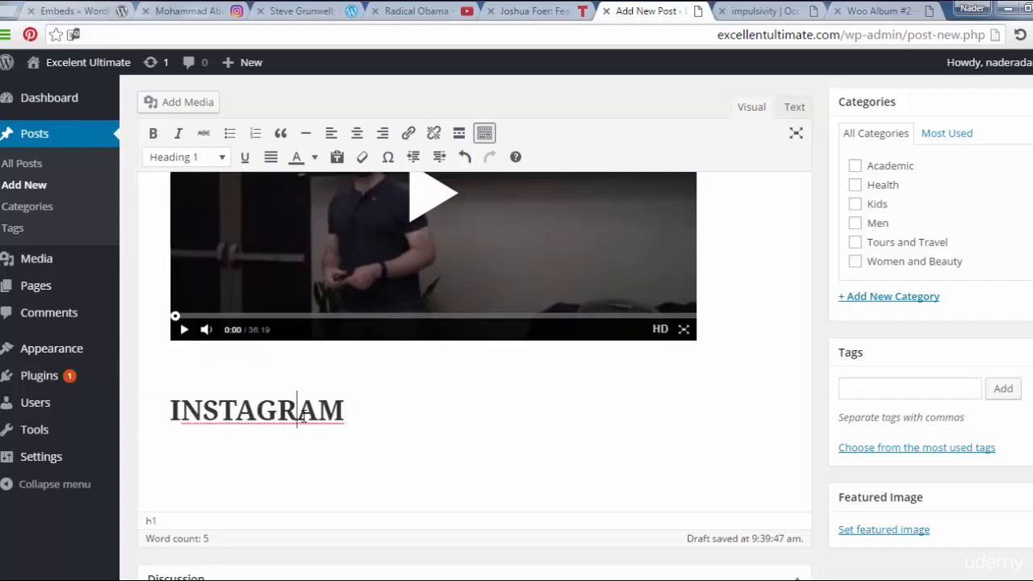
pyautogui.rightClick(257, 410)
pyautogui.write('I')
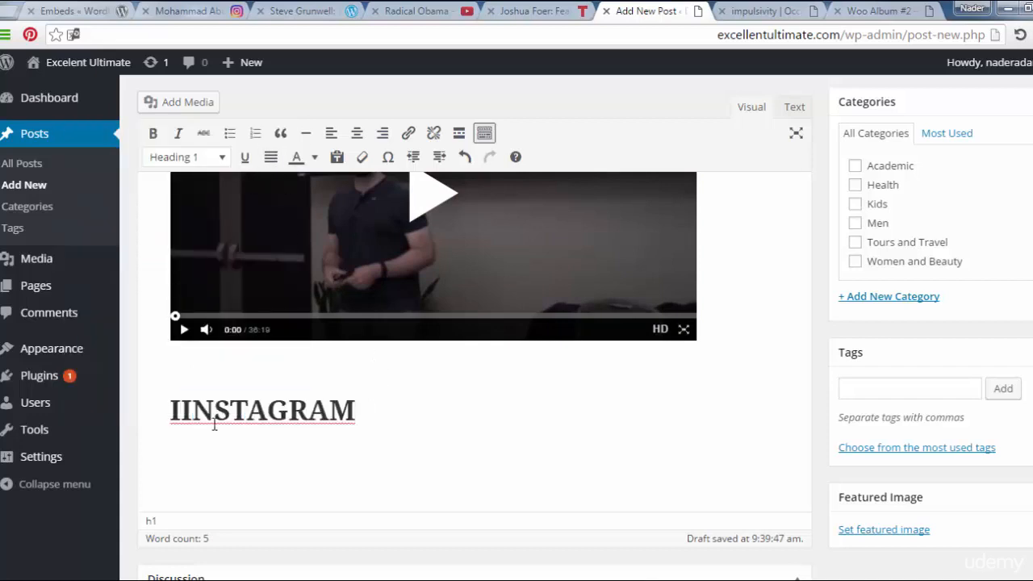
pyautogui.press('Backspace')
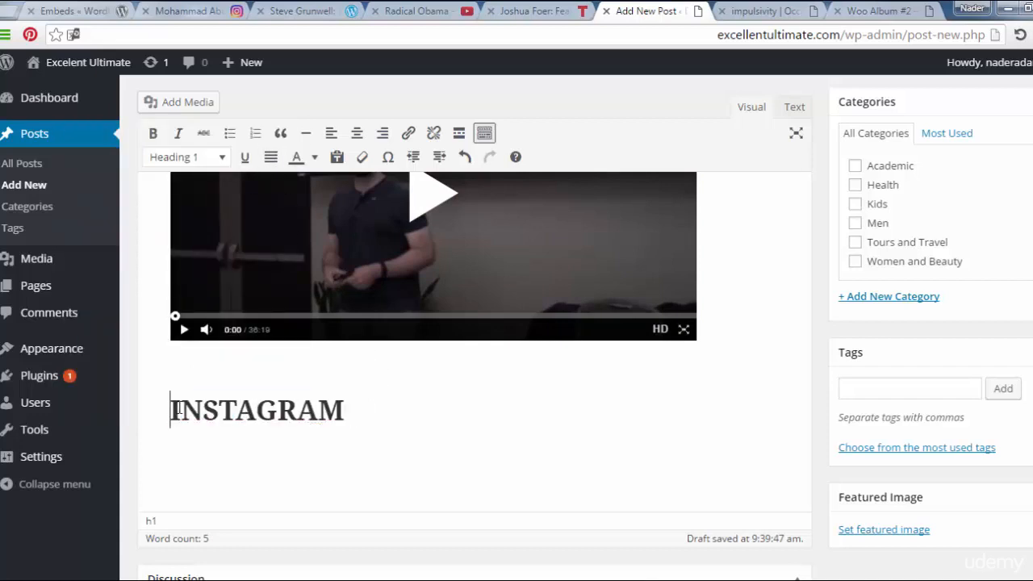
# Embed the cat photo post via its instagram.com/p/BGcqk-kLDpt URL, then return to the Instagram page
pyautogui.press('enter')
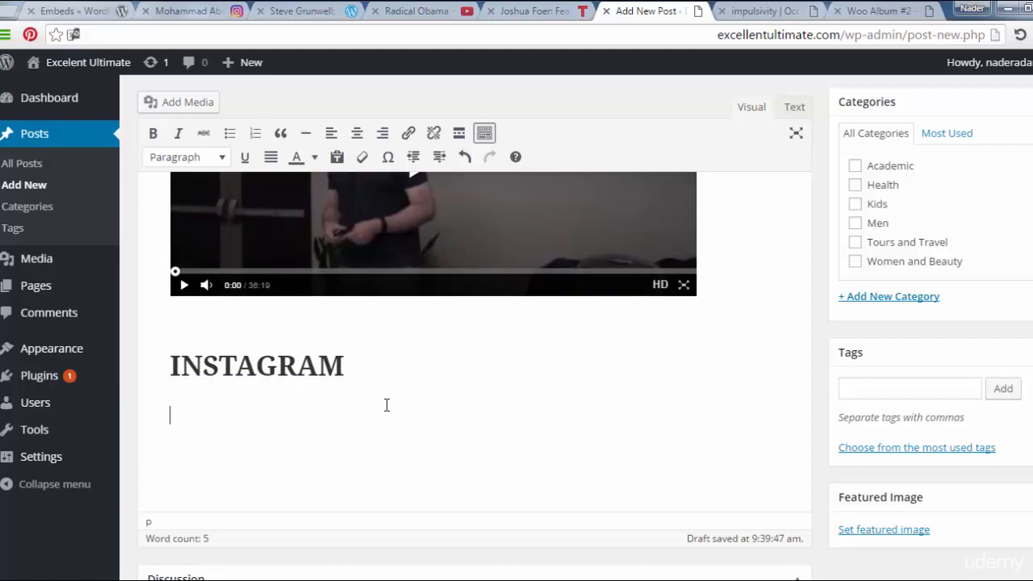
pyautogui.write('https://www.instagram.com/p/BGcqk-kLDpt/?taken-by=moabuobeid')
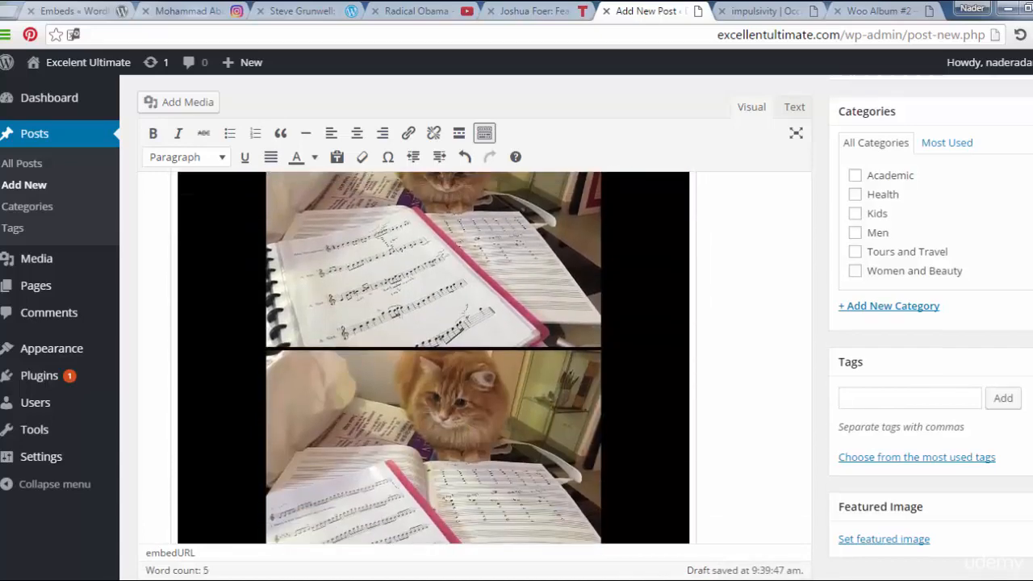
pyautogui.scroll(-3)
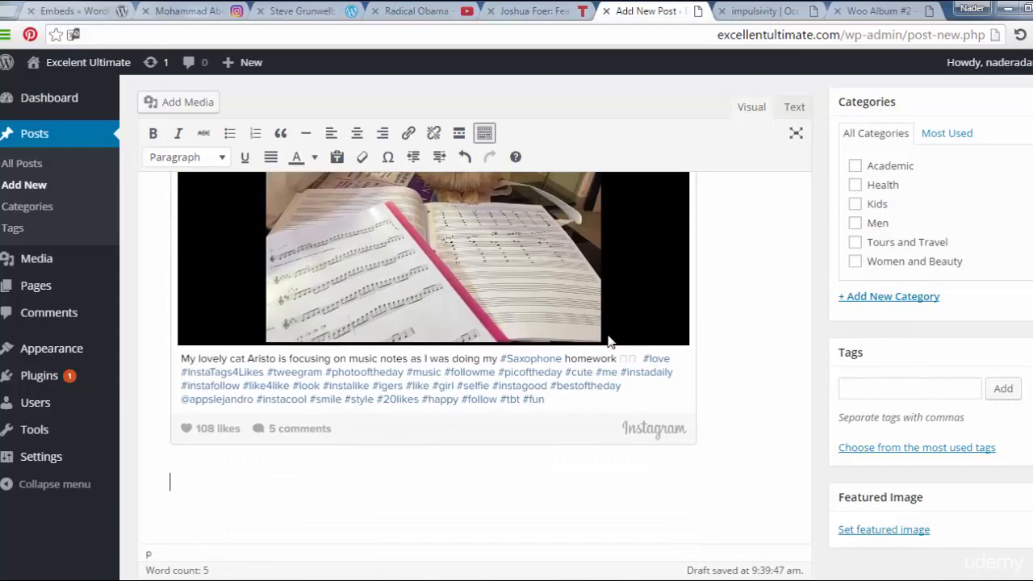
pyautogui.click(185, 10)
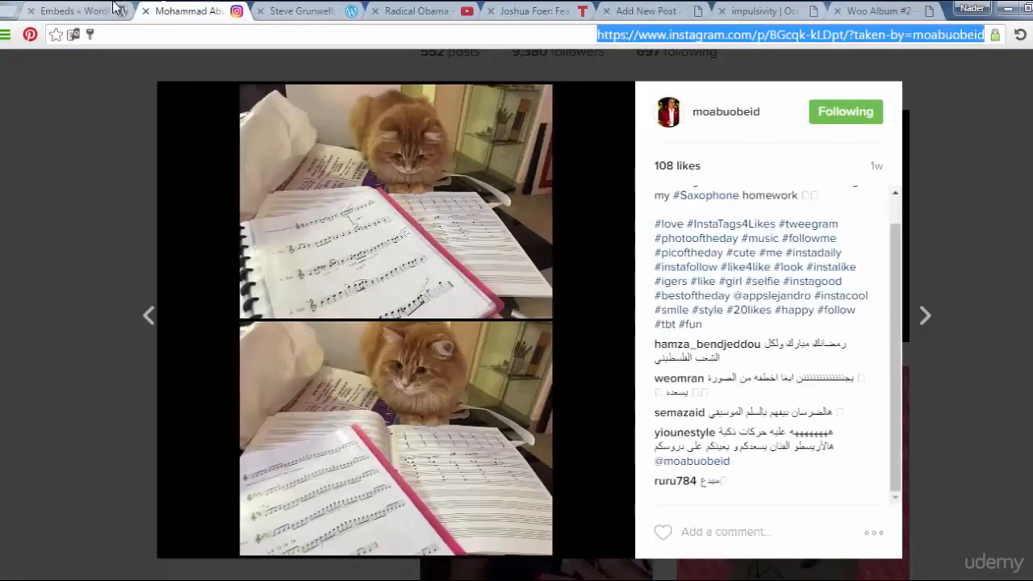
# Review the Codex 'What Sites Can I Embed From?' table confirming Instagram support, then return to the editor
pyautogui.click(68, 10)
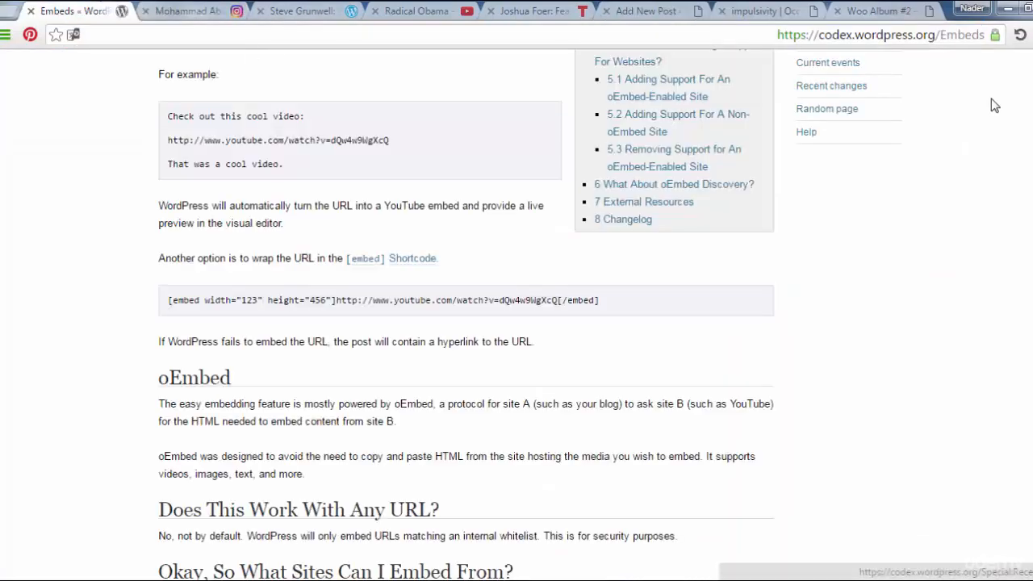
pyautogui.click(185, 9)
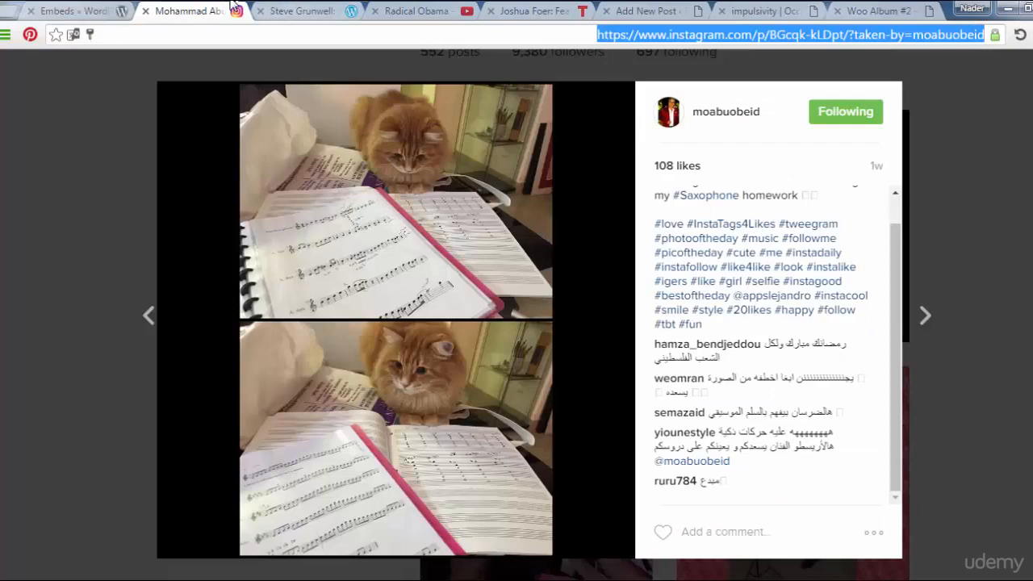
pyautogui.click(72, 10)
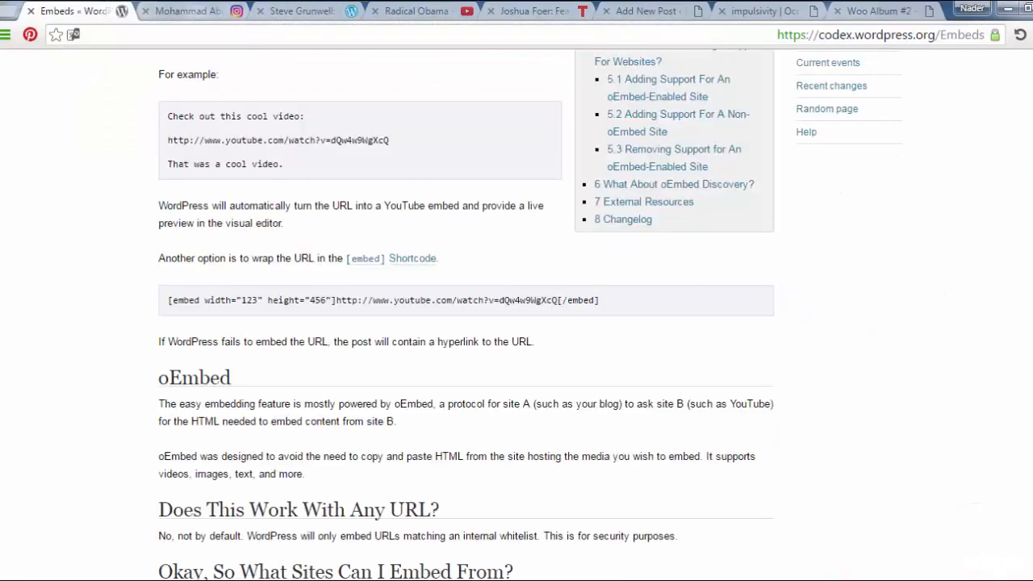
pyautogui.scroll(-3)
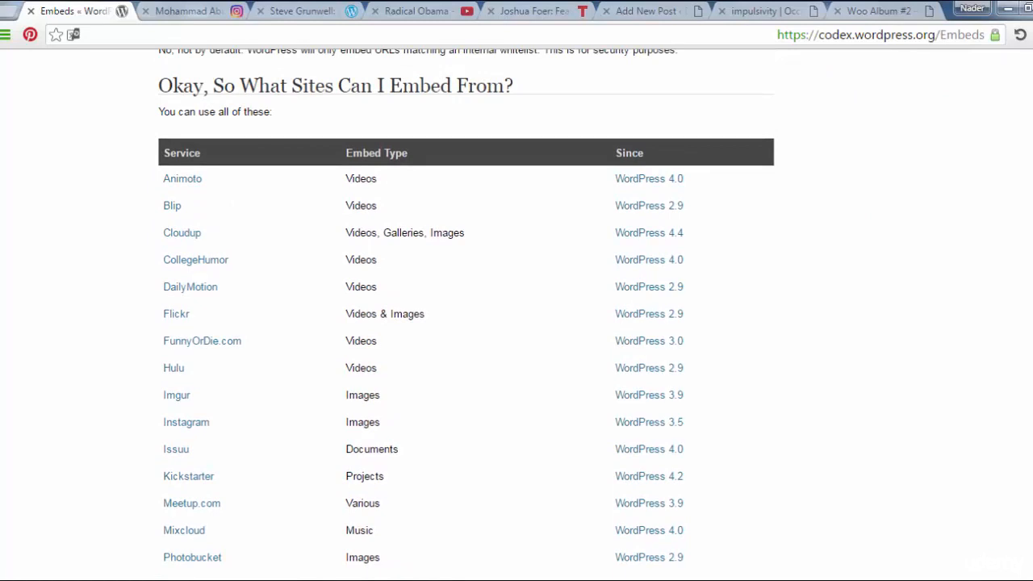
pyautogui.scroll(-3)
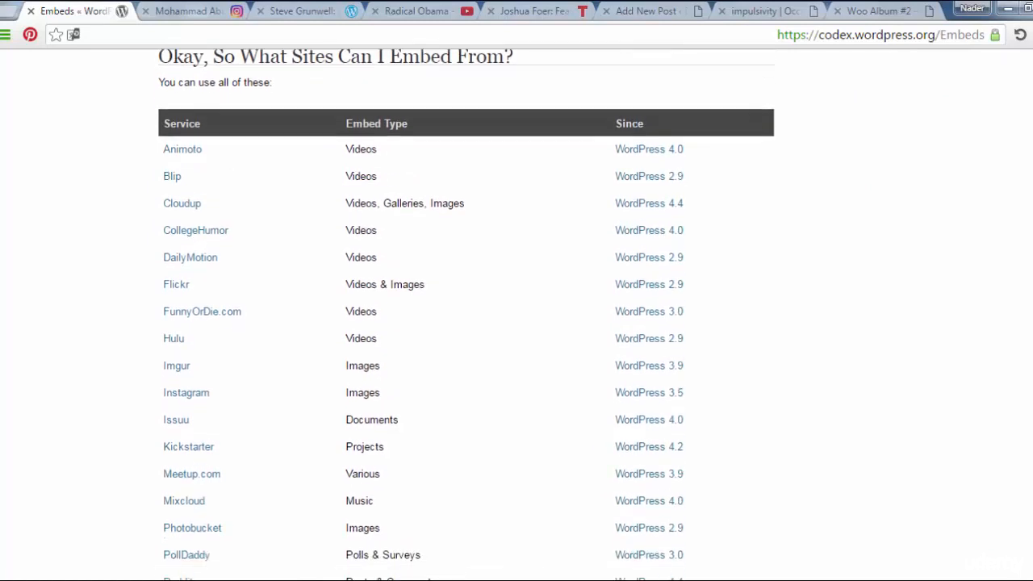
pyautogui.scroll(-3)
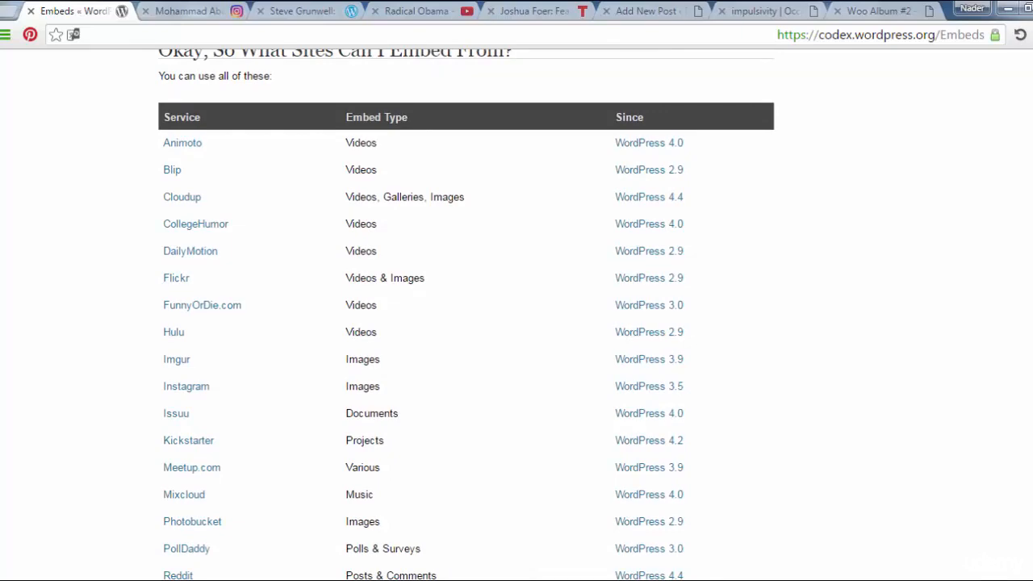
pyautogui.scroll(-3)
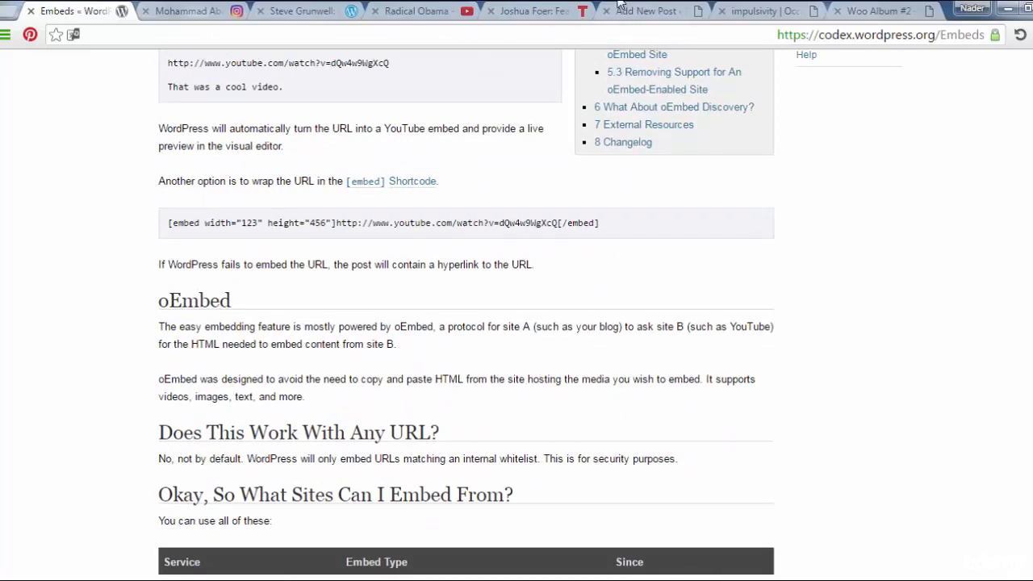
pyautogui.click(645, 10)
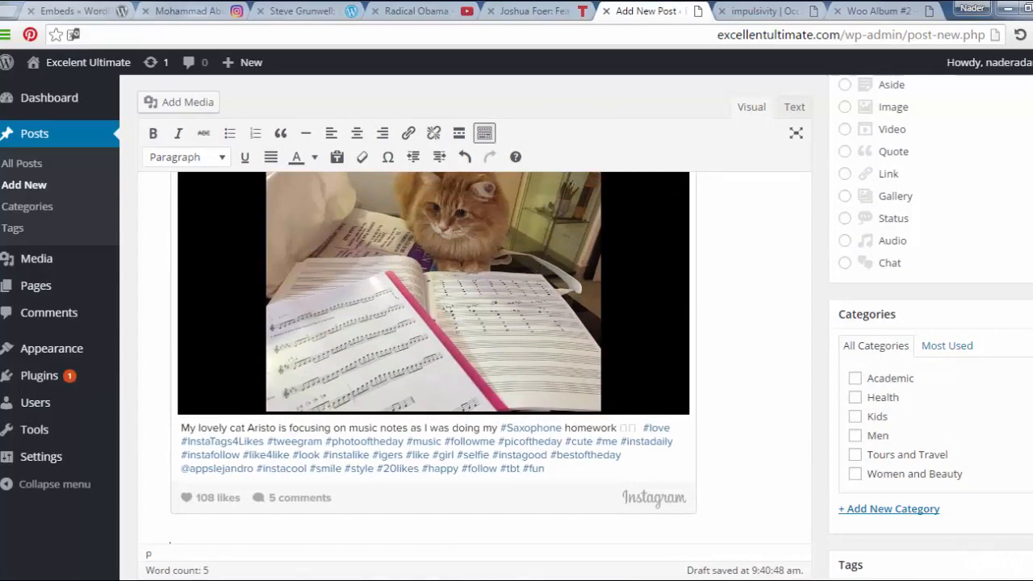
# File the post under Academic, tag it 'embed', publish it and view it on the live site
pyautogui.scroll(-3)
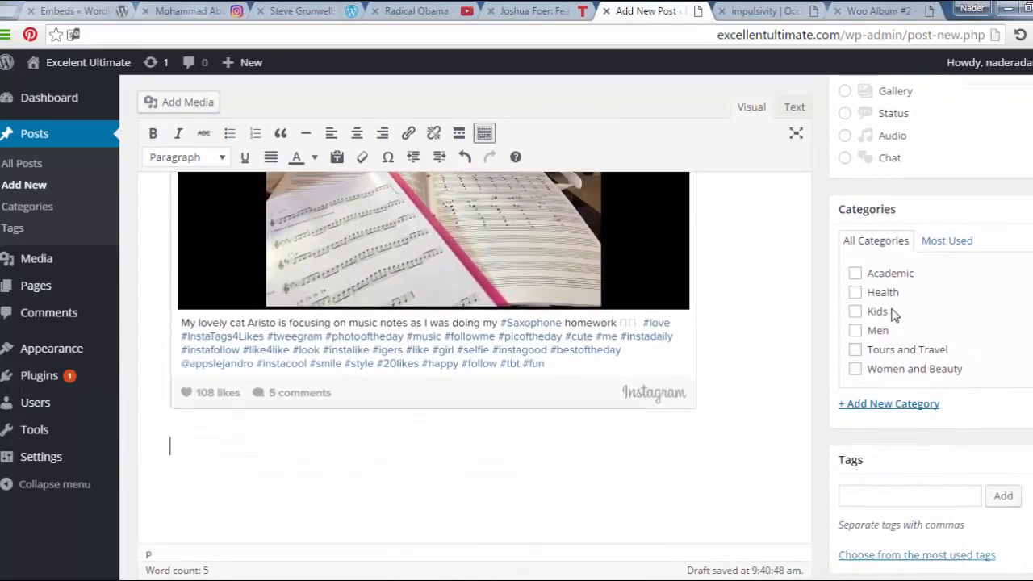
pyautogui.click(856, 273)
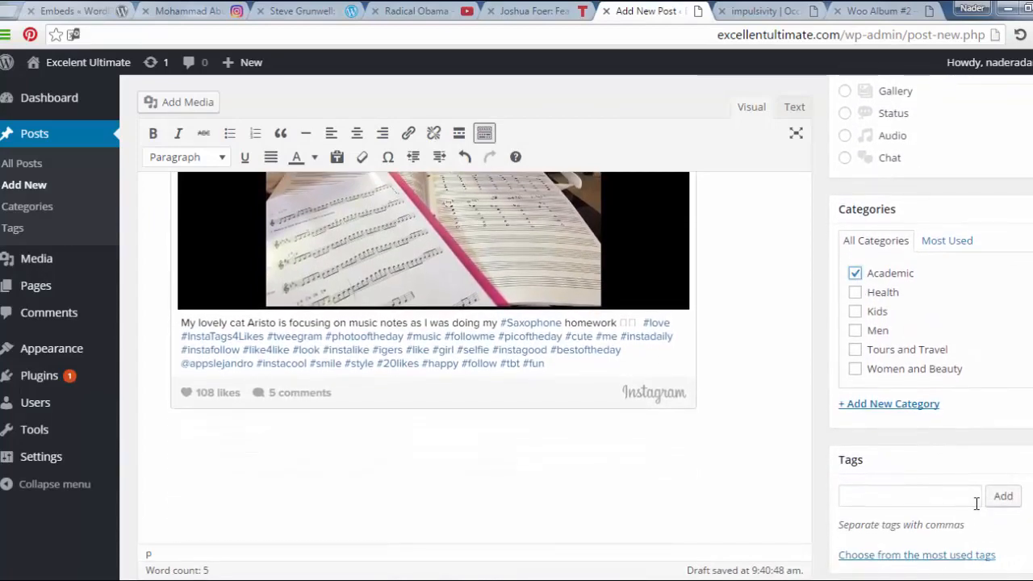
pyautogui.write('e')
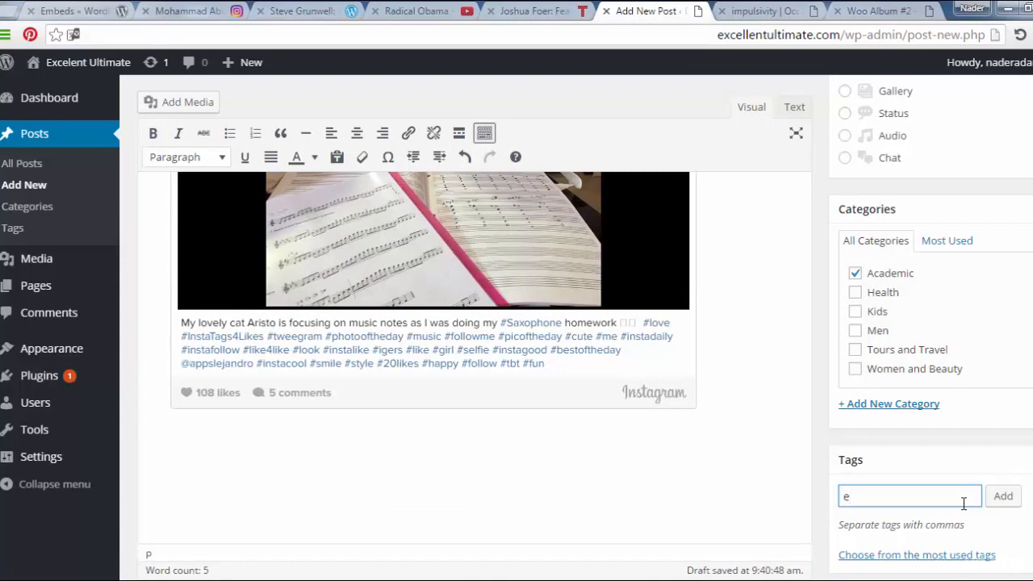
pyautogui.write('mbed')
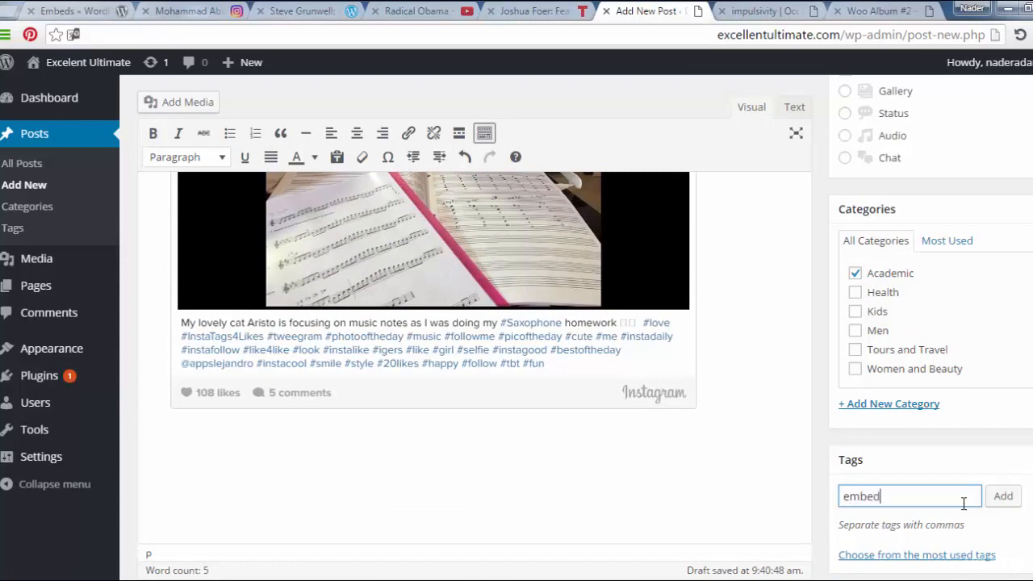
pyautogui.click(1003, 496)
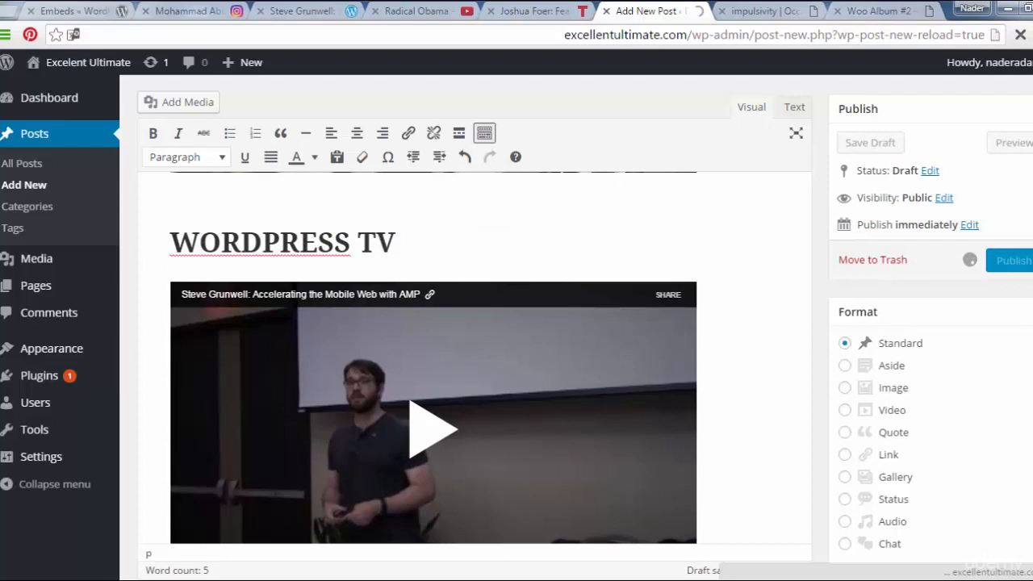
pyautogui.click(1014, 260)
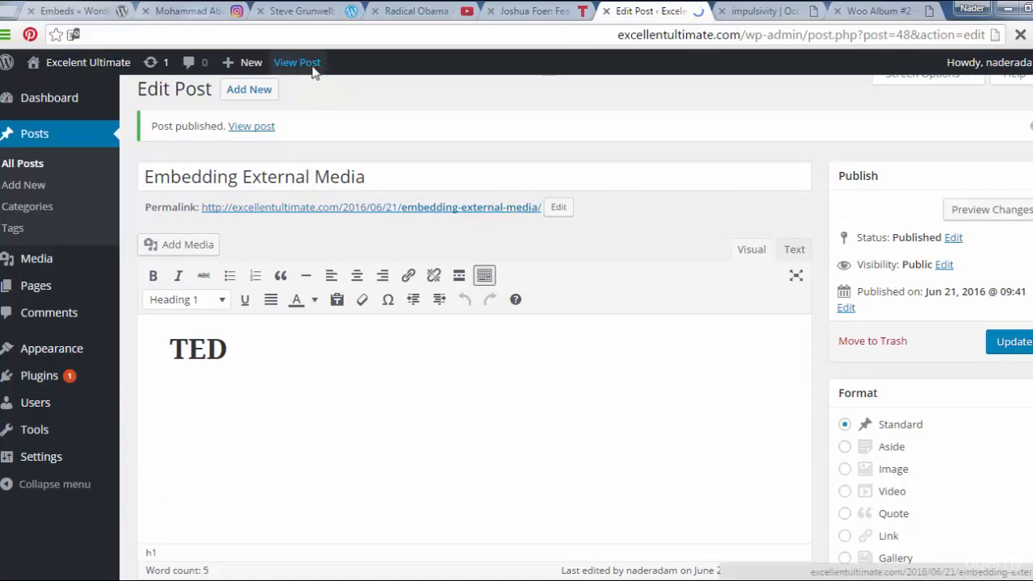
pyautogui.click(298, 61)
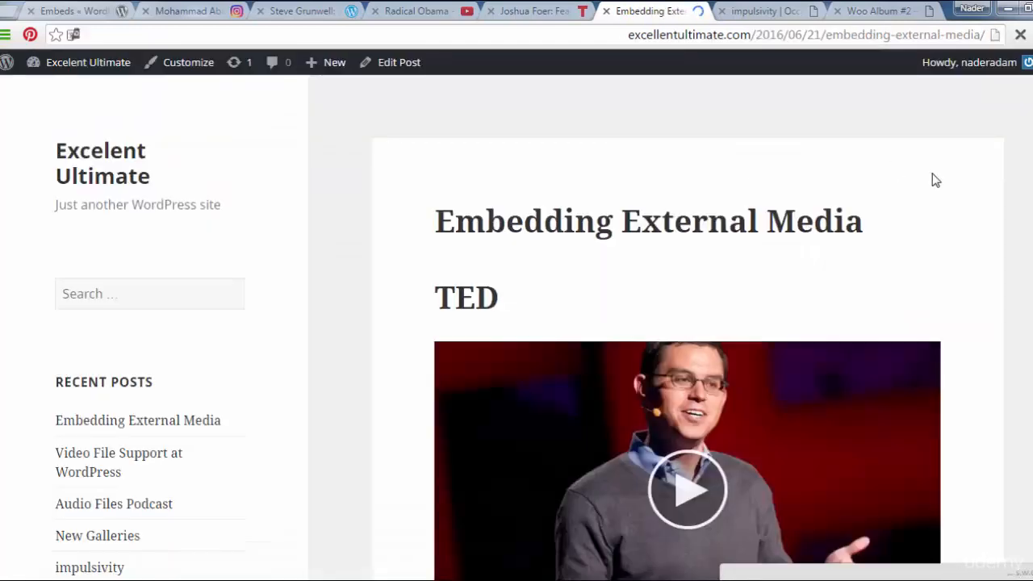
# Play Joshua Foer's TED talk in the live post and pause it, confirming the embed works
pyautogui.scroll(-3)
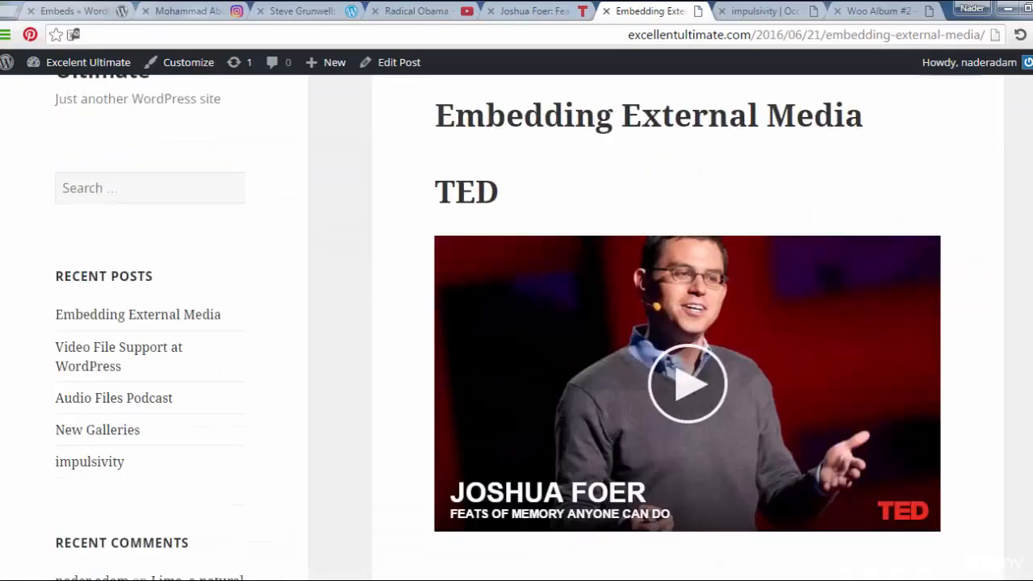
pyautogui.scroll(-3)
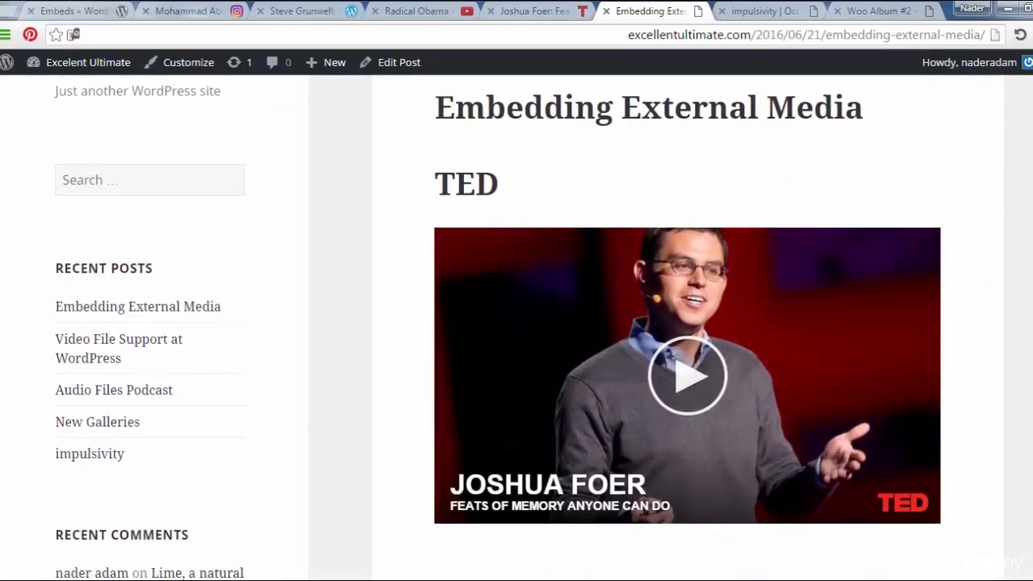
pyautogui.scroll(-3)
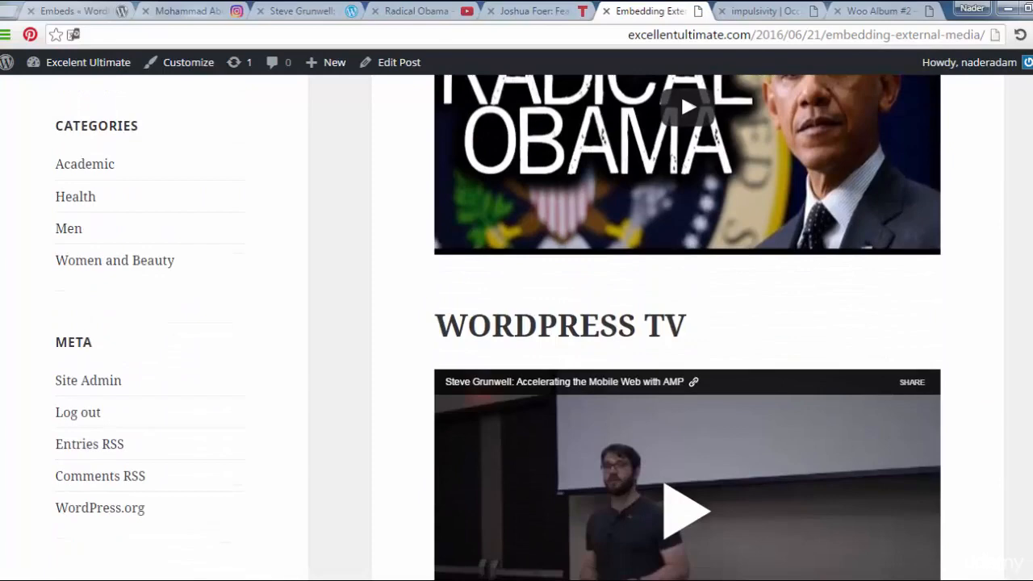
pyautogui.scroll(-3)
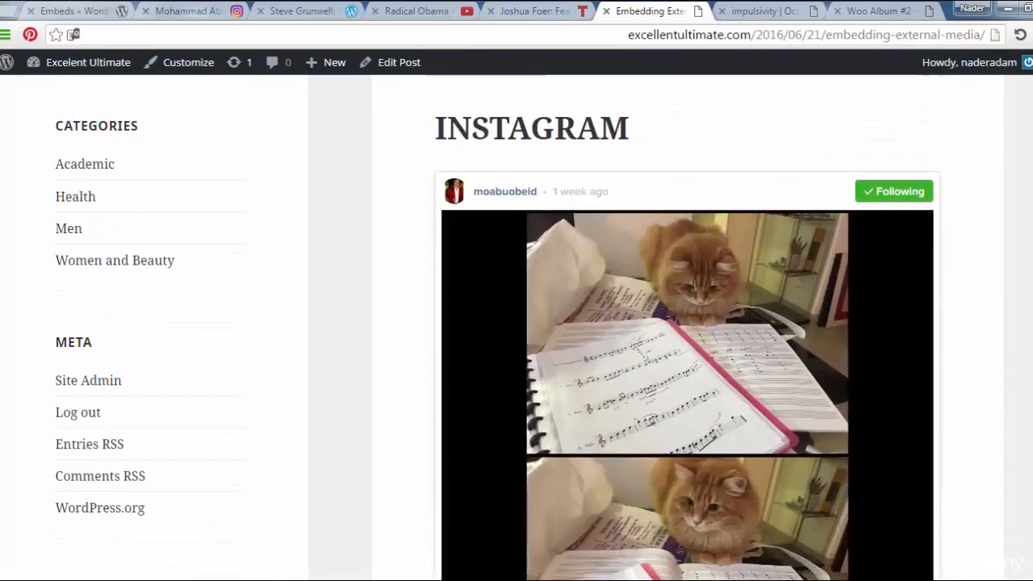
pyautogui.scroll(-3)
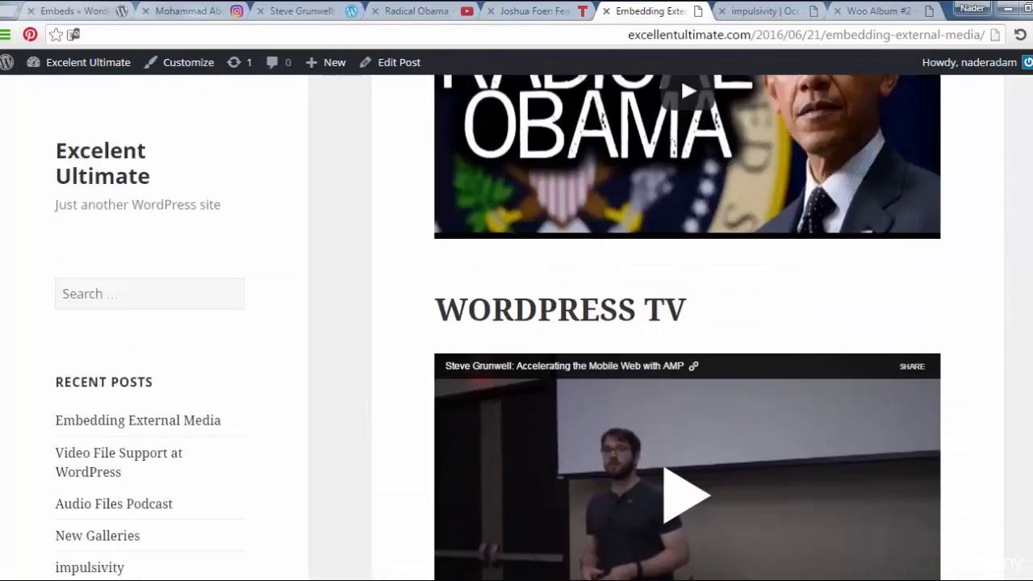
pyautogui.scroll(-3)
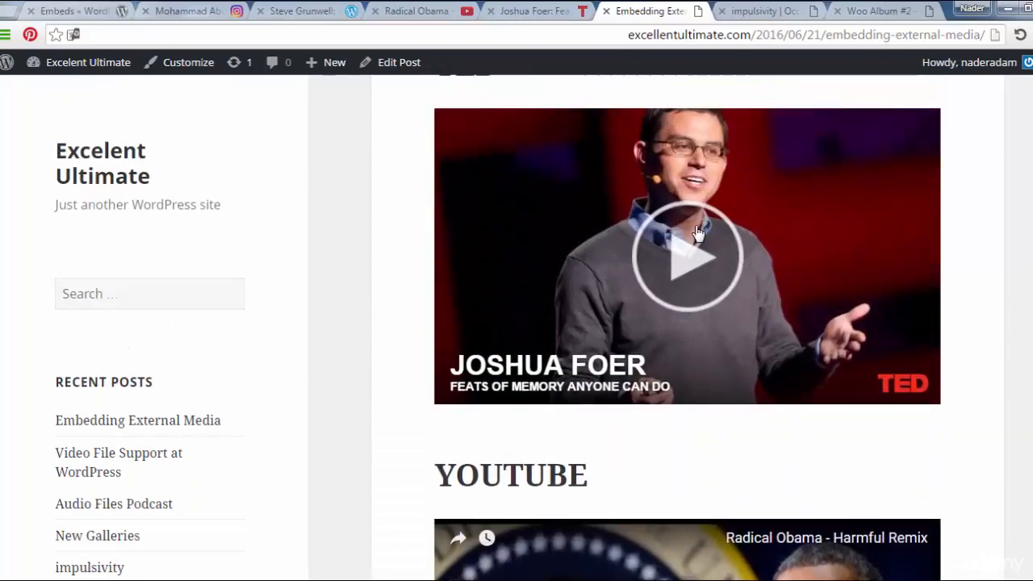
pyautogui.click(688, 255)
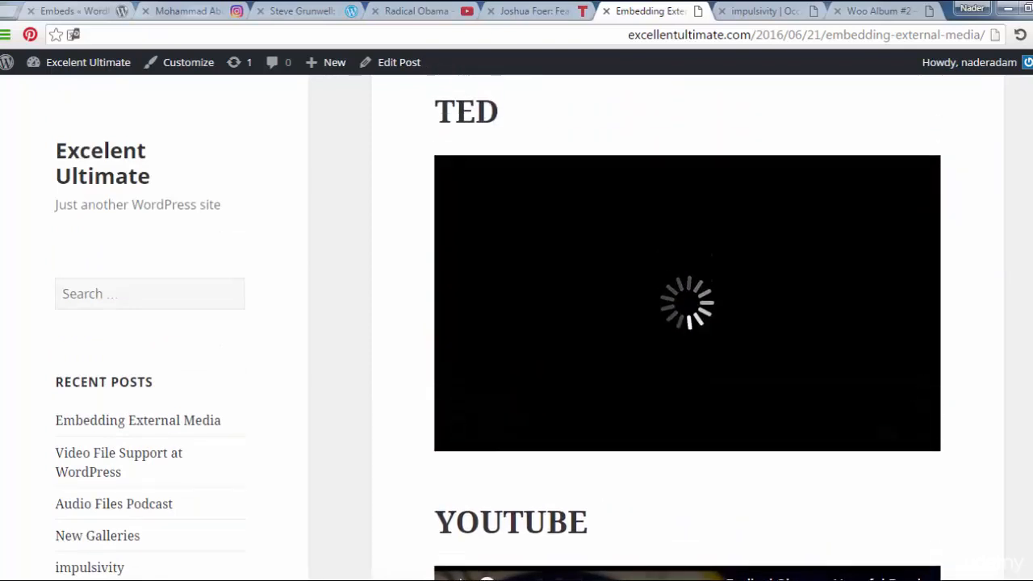
pyautogui.click(686, 303)
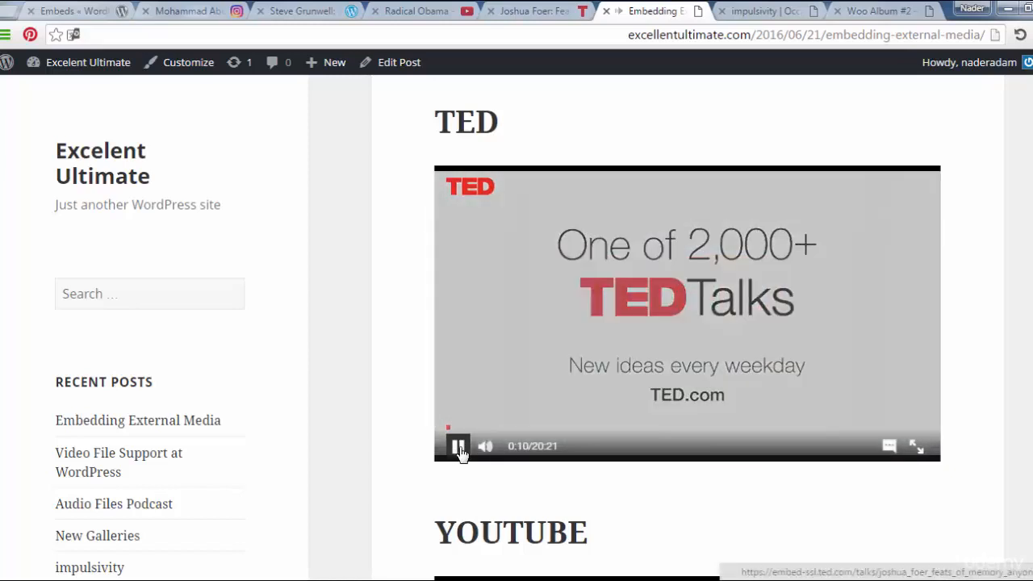
pyautogui.click(458, 446)
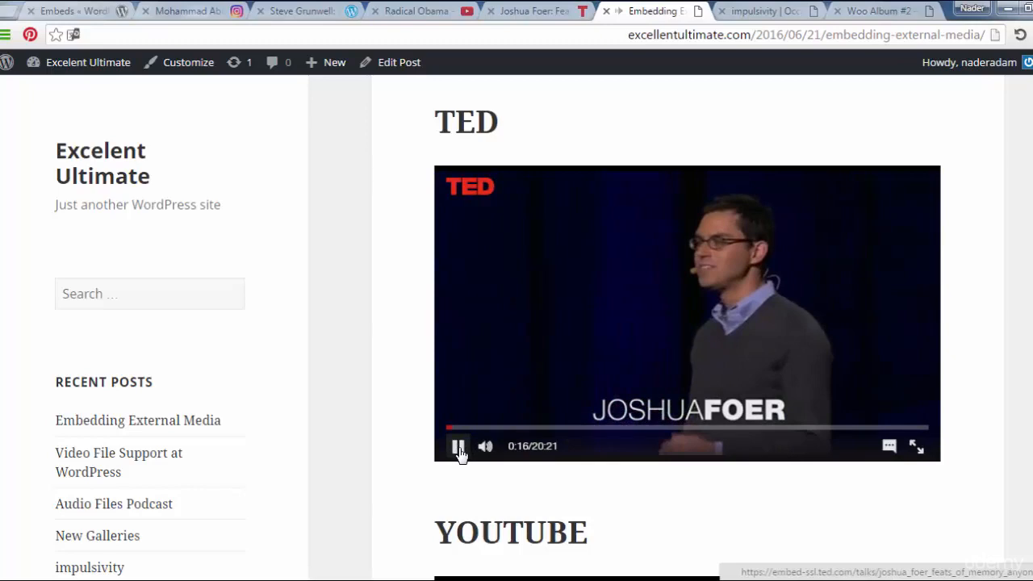
pyautogui.click(459, 446)
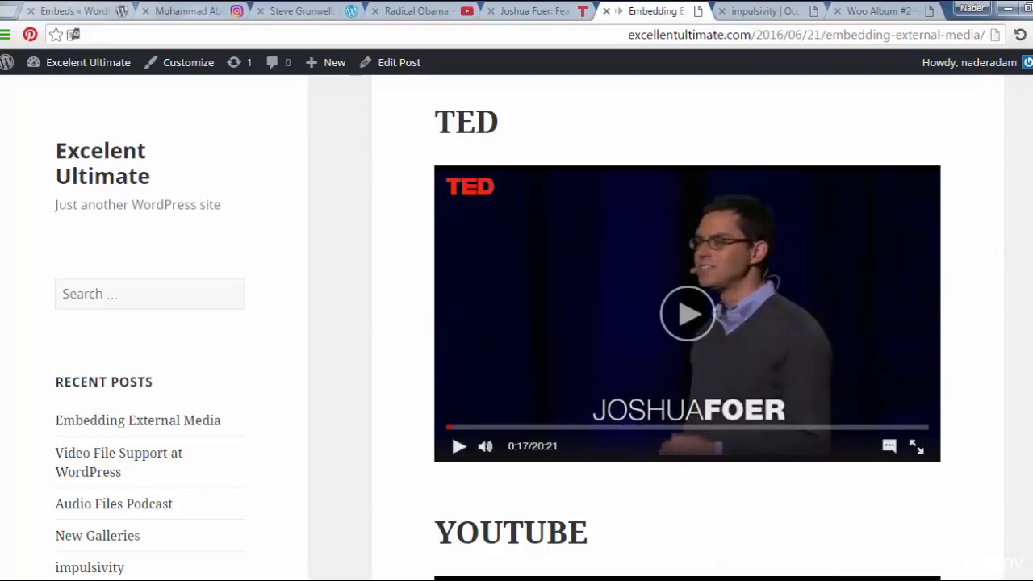
pyautogui.scroll(-3)
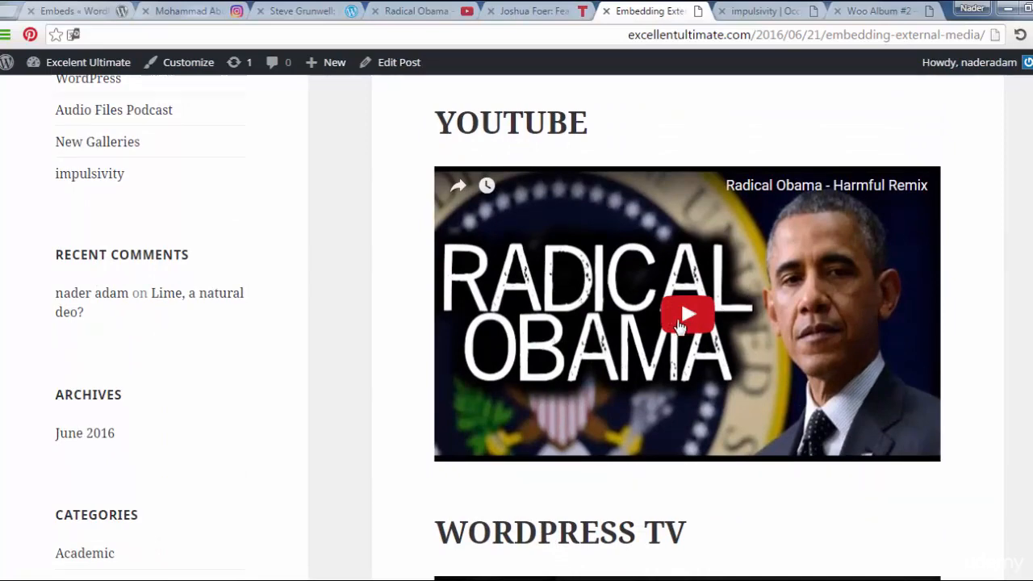
# Play the embedded Radical Obama YouTube video briefly, then pause it
pyautogui.click(688, 313)
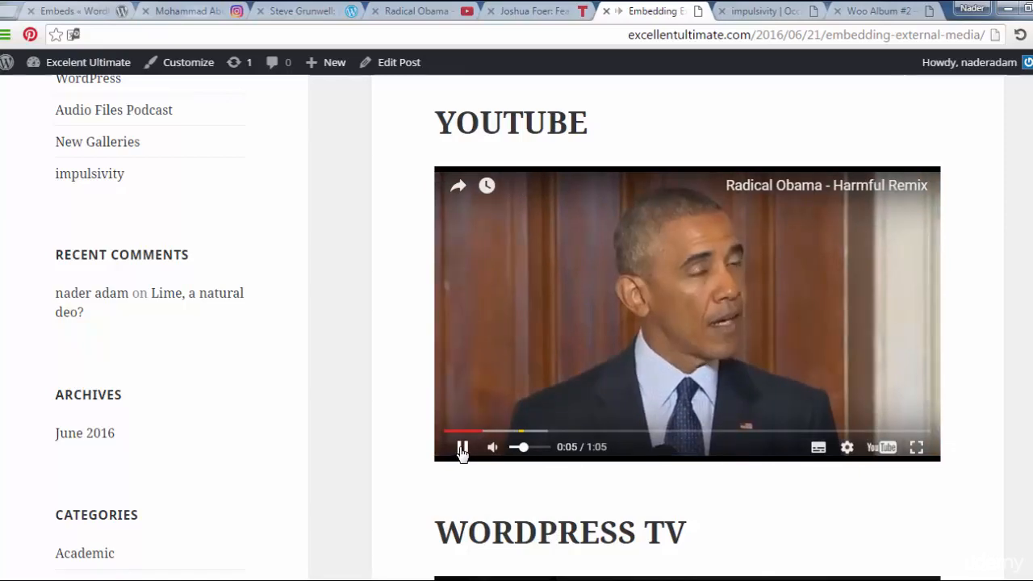
pyautogui.click(461, 447)
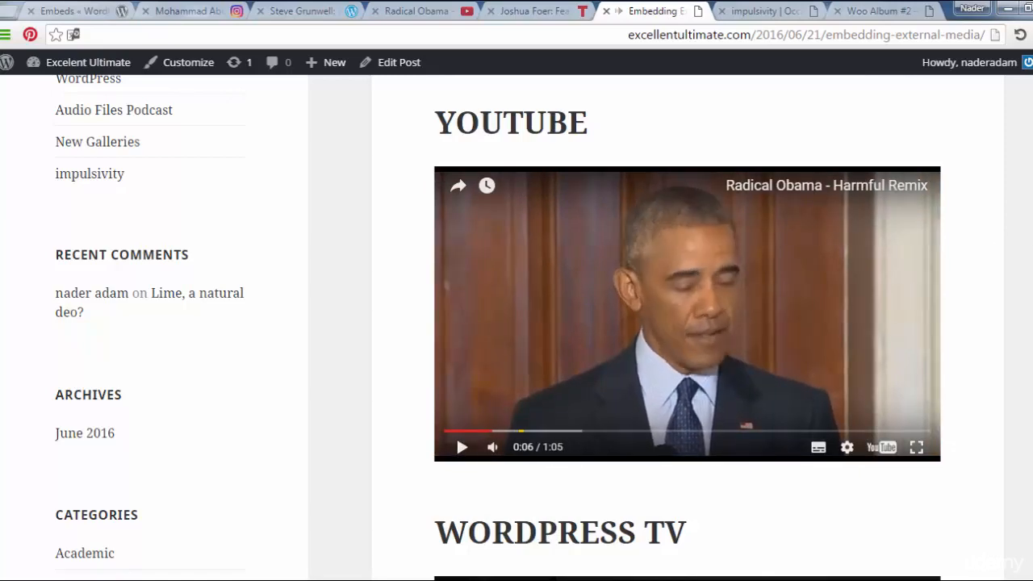
pyautogui.scroll(-3)
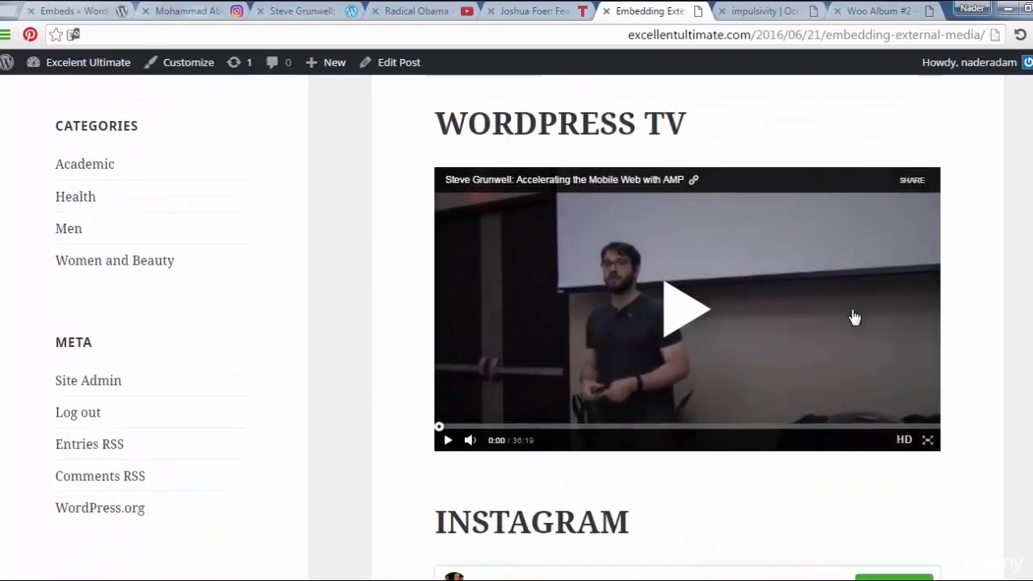
# Play the WordPress.tv talk, seek ahead, return to the beginning, replay and pause it
pyautogui.click(688, 308)
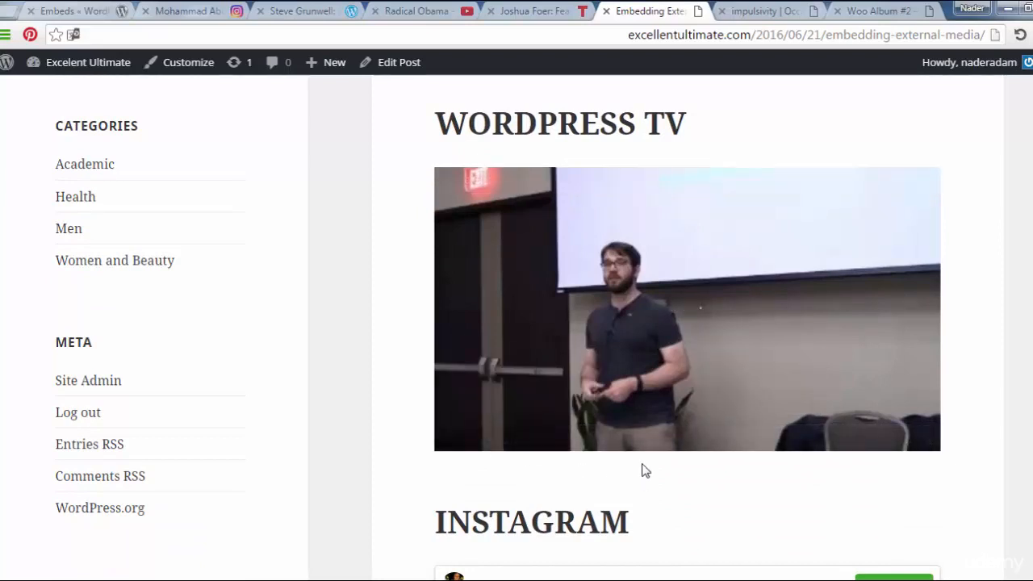
pyautogui.click(686, 309)
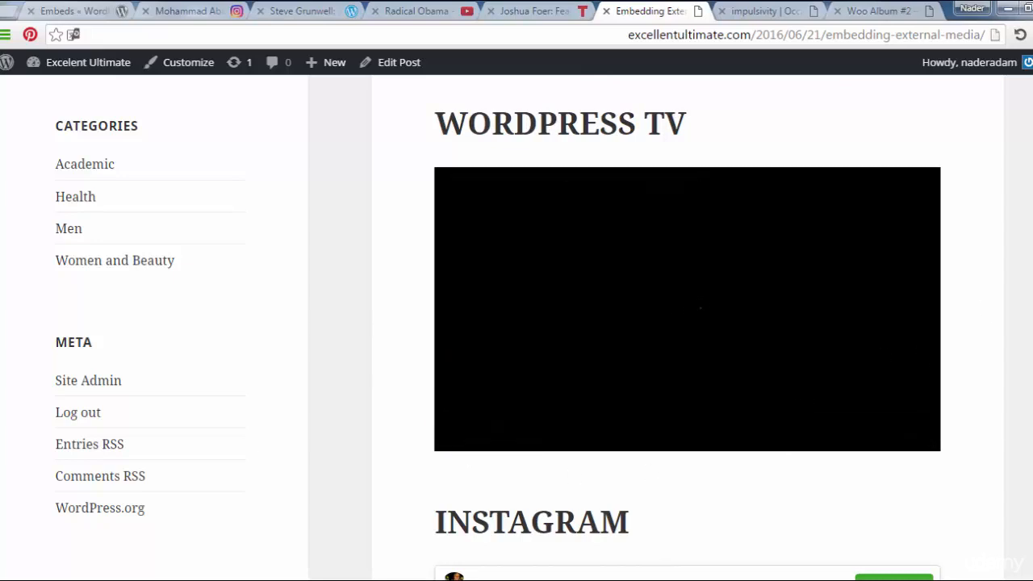
pyautogui.click(686, 307)
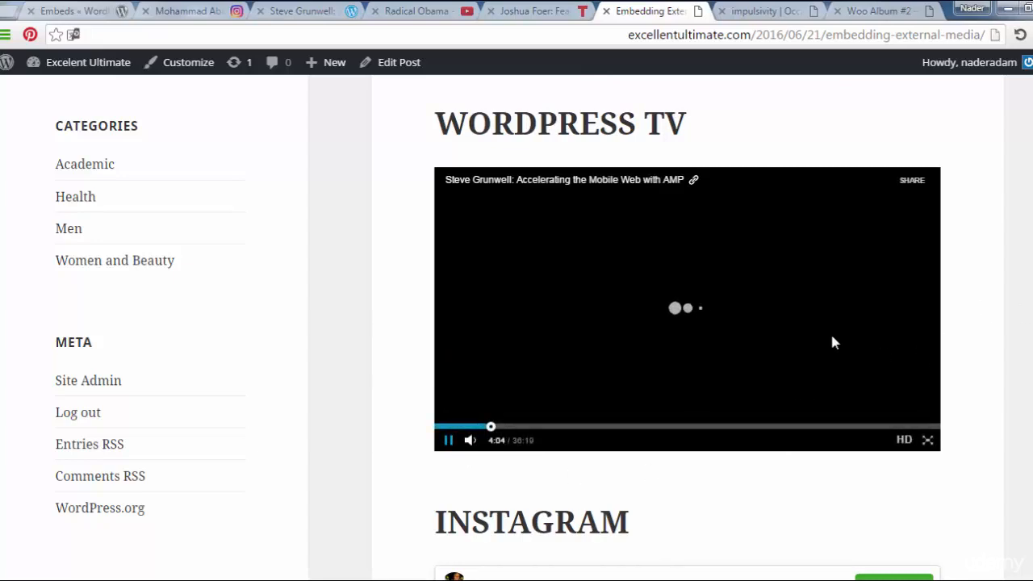
pyautogui.moveTo(749, 337)
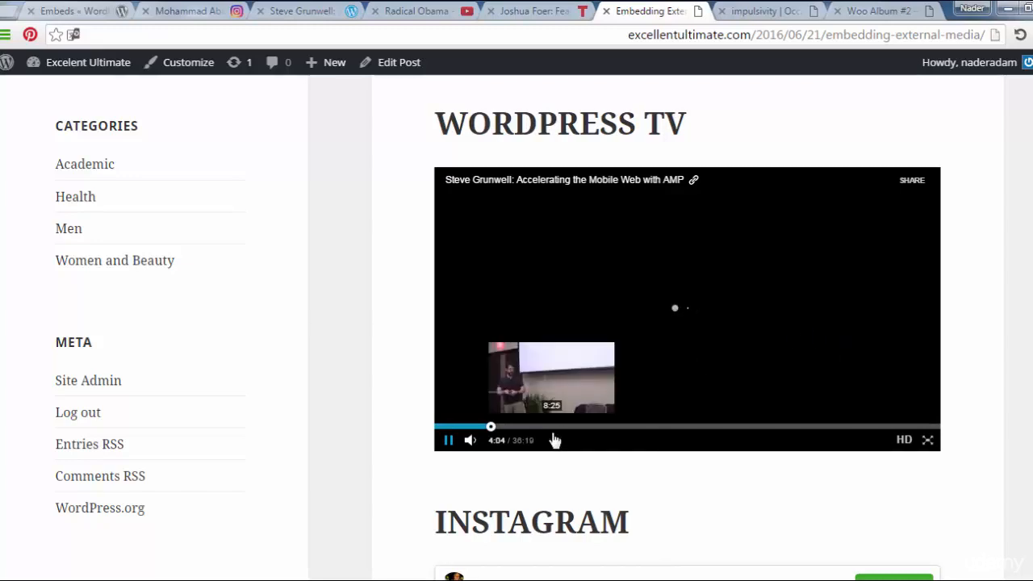
pyautogui.click(447, 440)
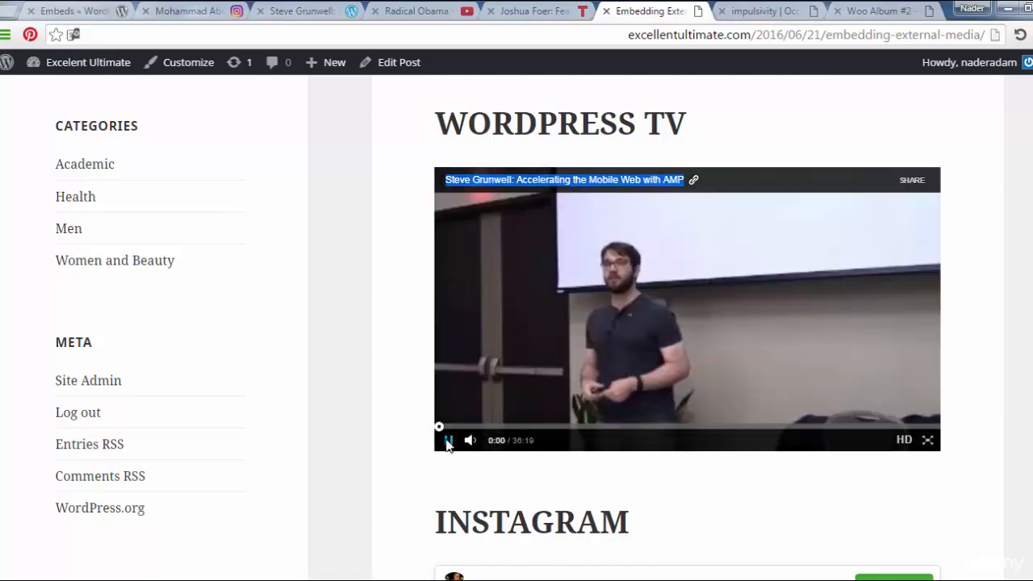
pyautogui.click(449, 439)
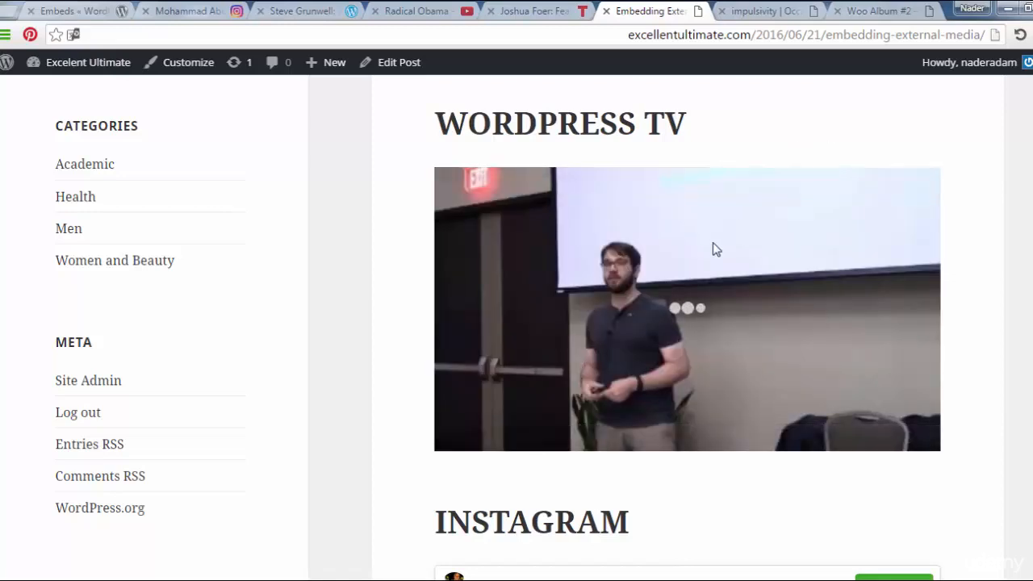
pyautogui.click(688, 309)
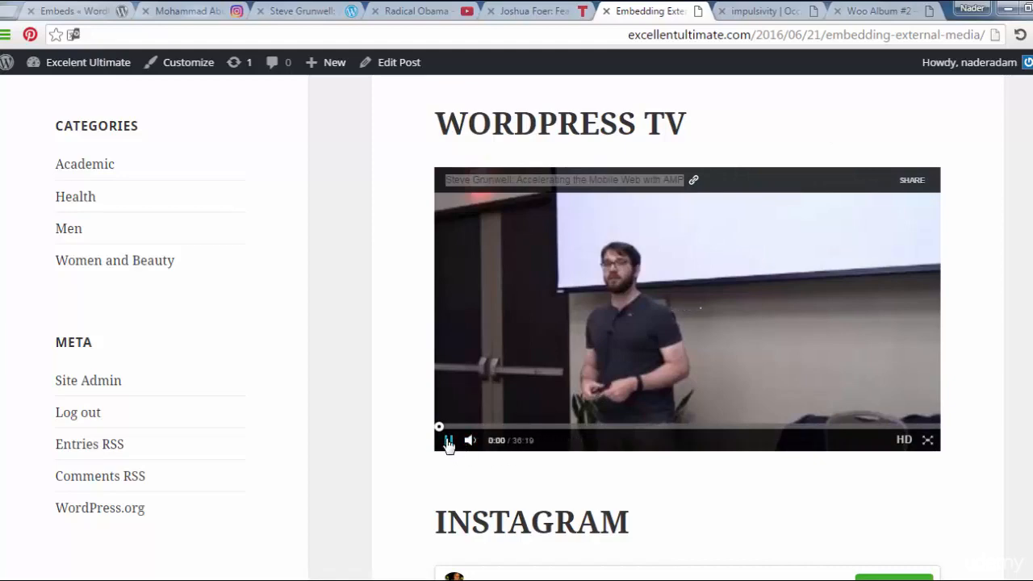
# Scroll down to view the embedded Instagram cat post, then back up
pyautogui.scroll(-3)
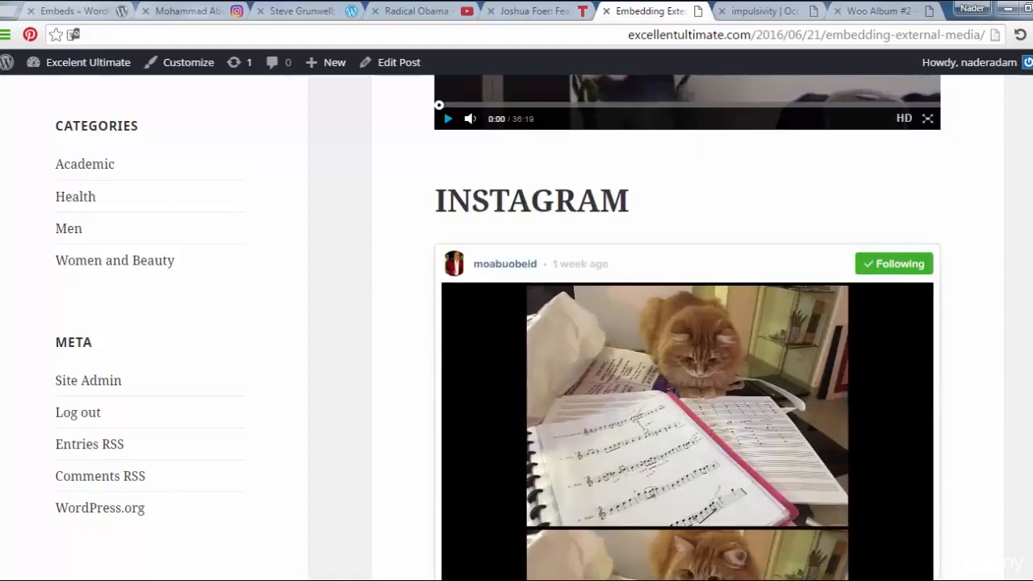
pyautogui.scroll(-3)
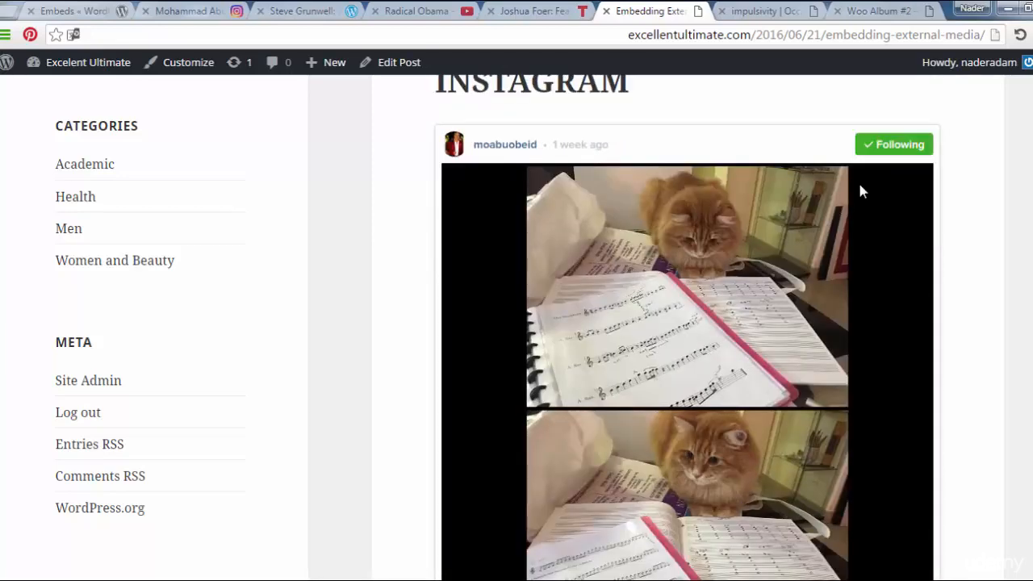
pyautogui.scroll(-3)
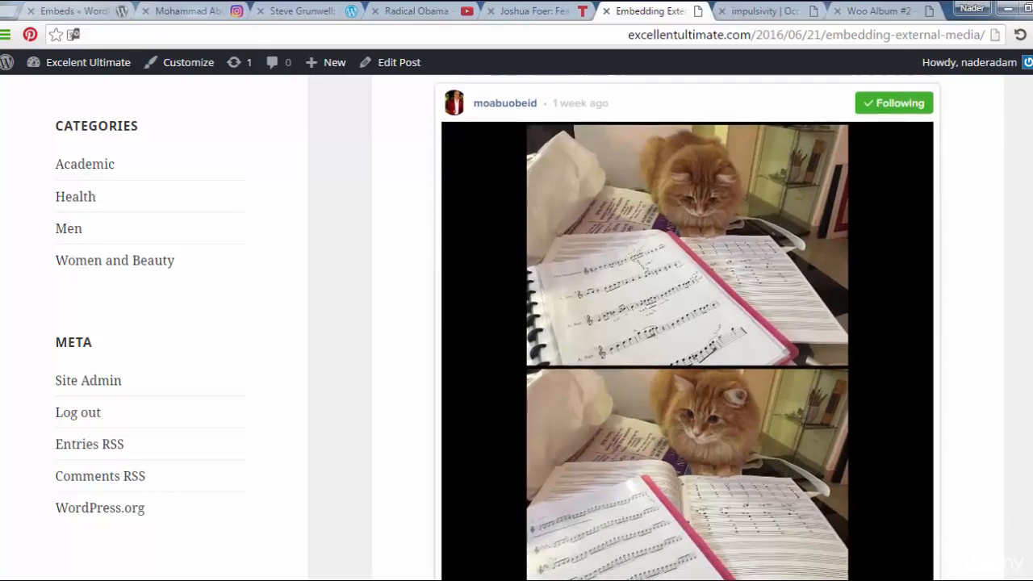
pyautogui.scroll(3)
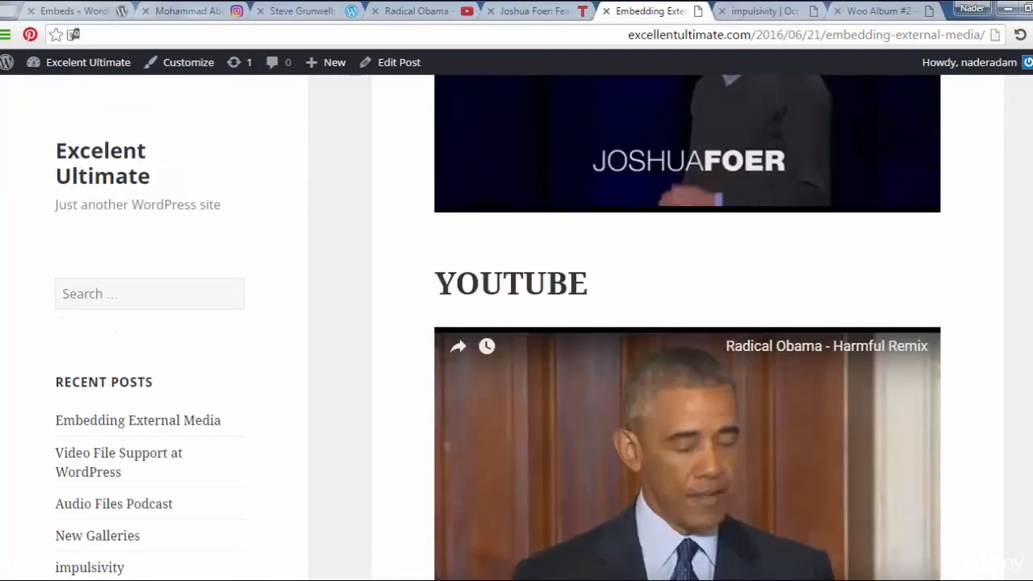